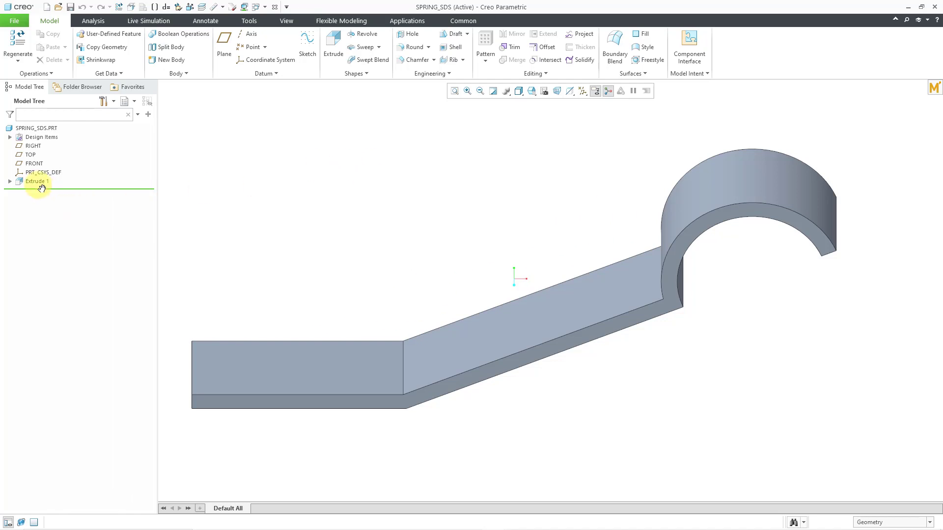
Show Extrude 1's driving dimensions on the spring's flat profile
click(36, 181)
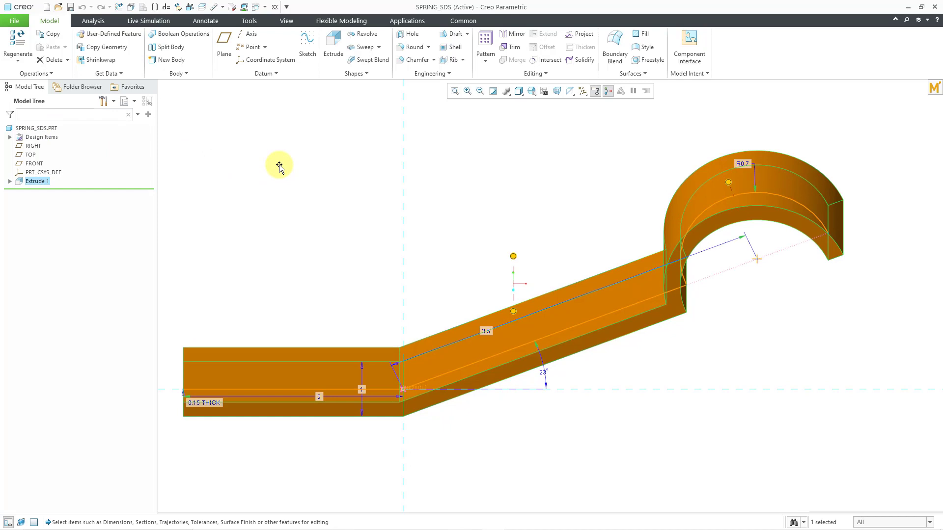
mouse_move(527, 117)
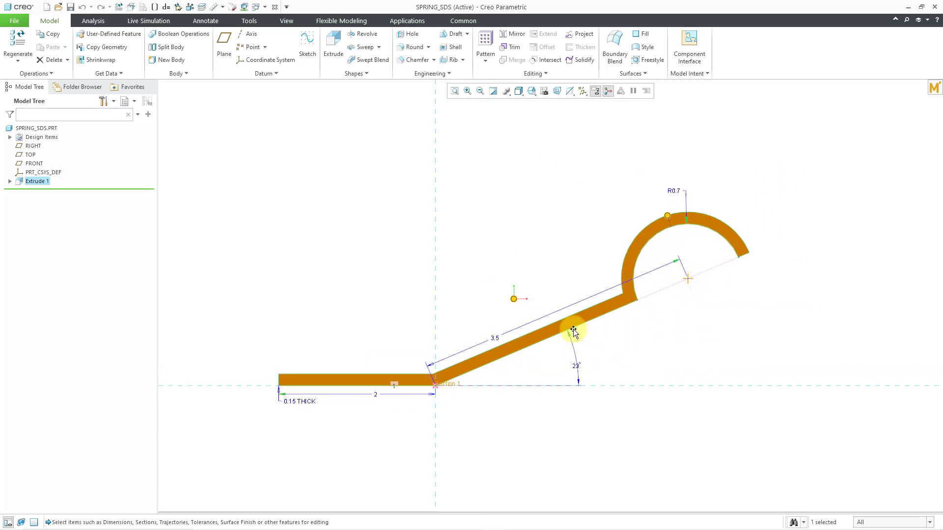
mouse_move(606, 363)
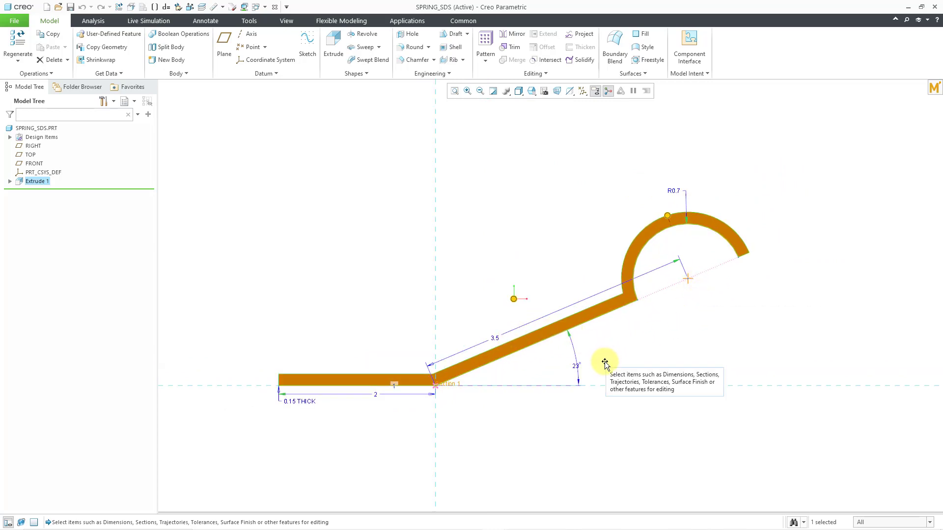
mouse_move(576, 253)
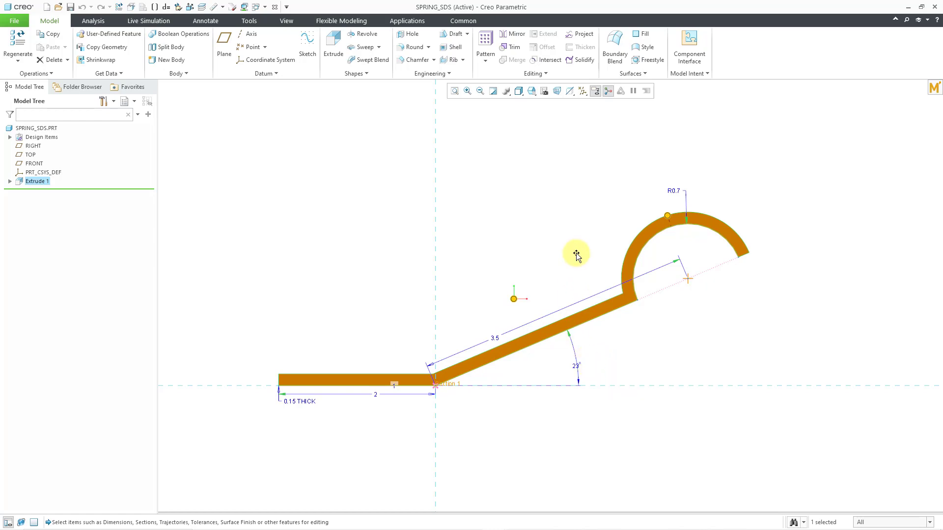
mouse_move(577, 253)
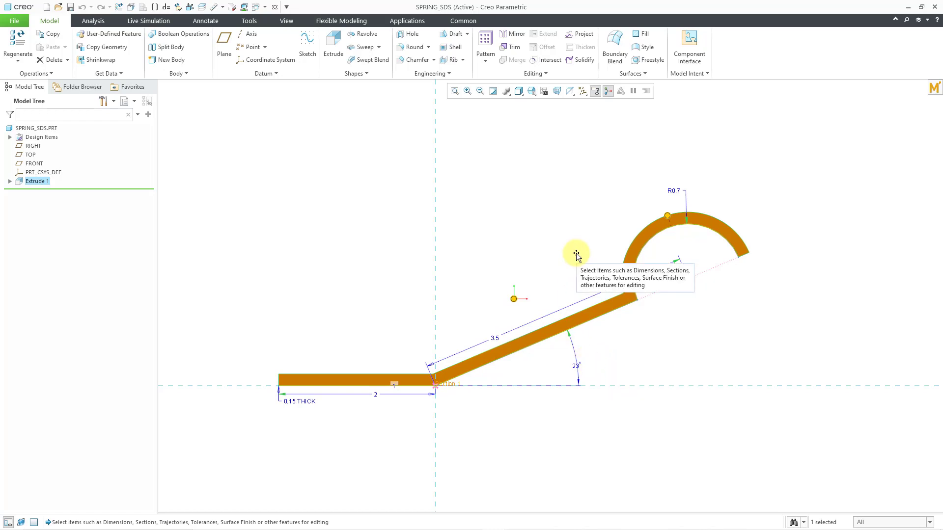
mouse_move(566, 232)
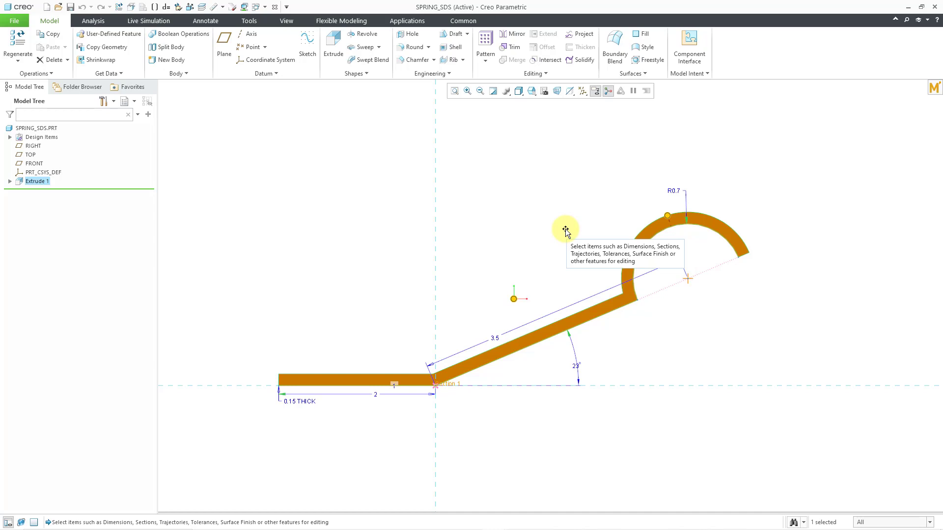
mouse_move(562, 232)
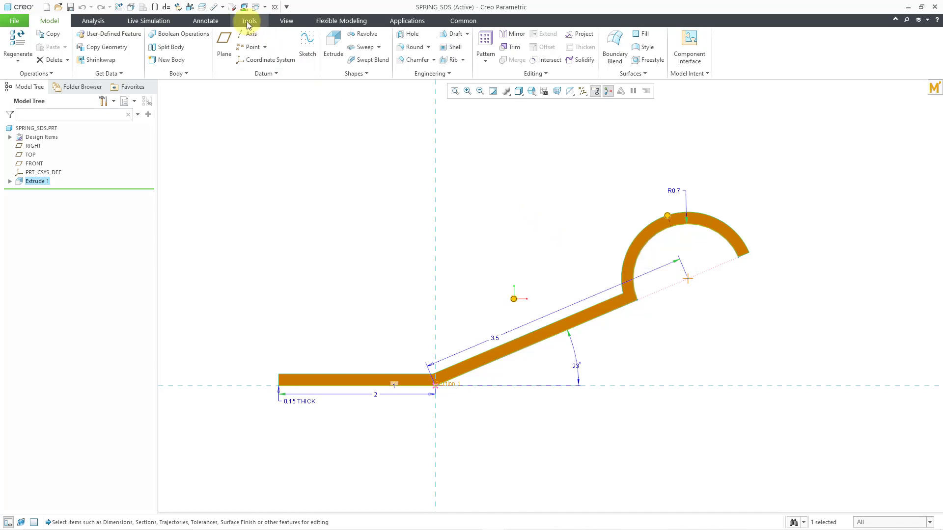
Switch dimensions to symbols and rename the 23° angle dimension to ANGLE
click(249, 21)
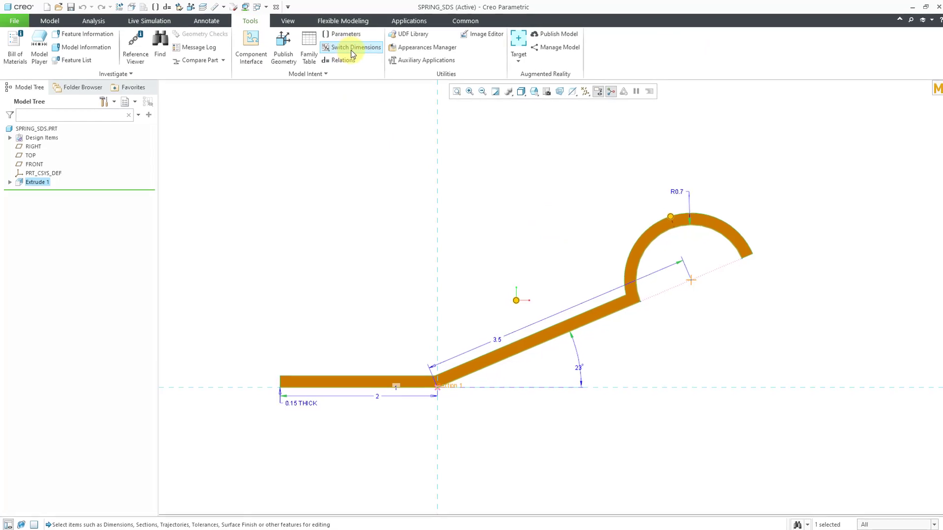
click(356, 48)
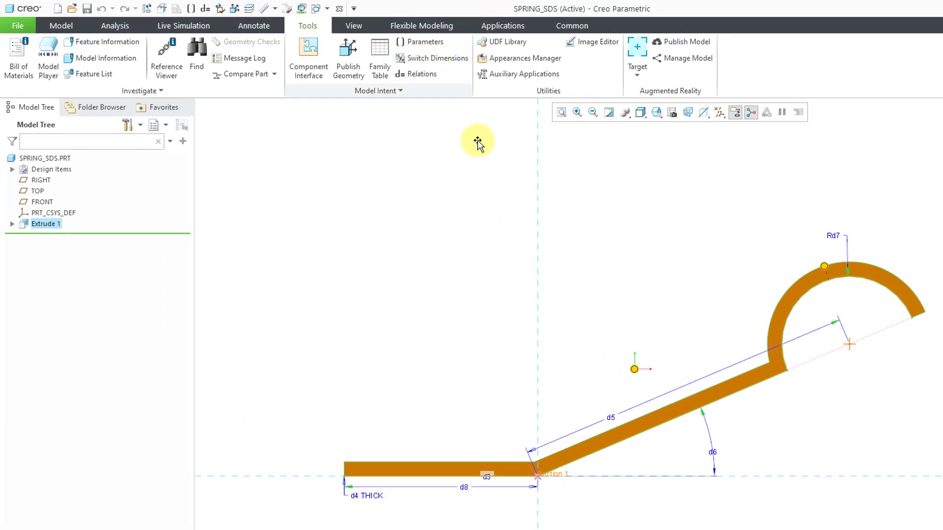
mouse_move(479, 166)
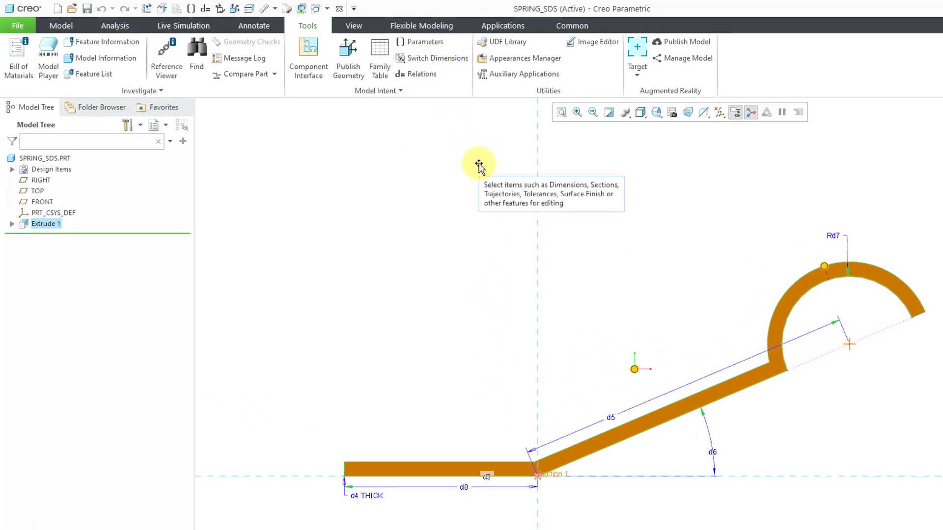
mouse_move(612, 418)
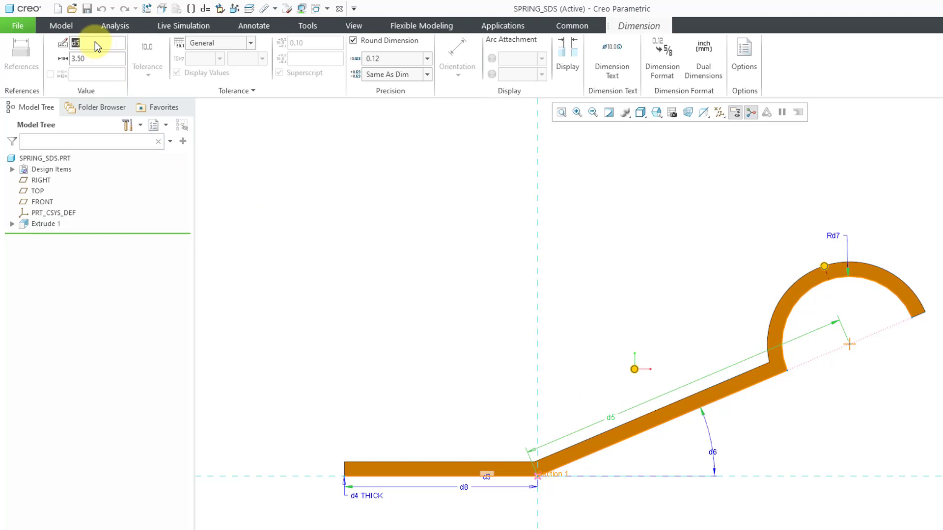
mouse_move(195, 150)
text(LENGTH)
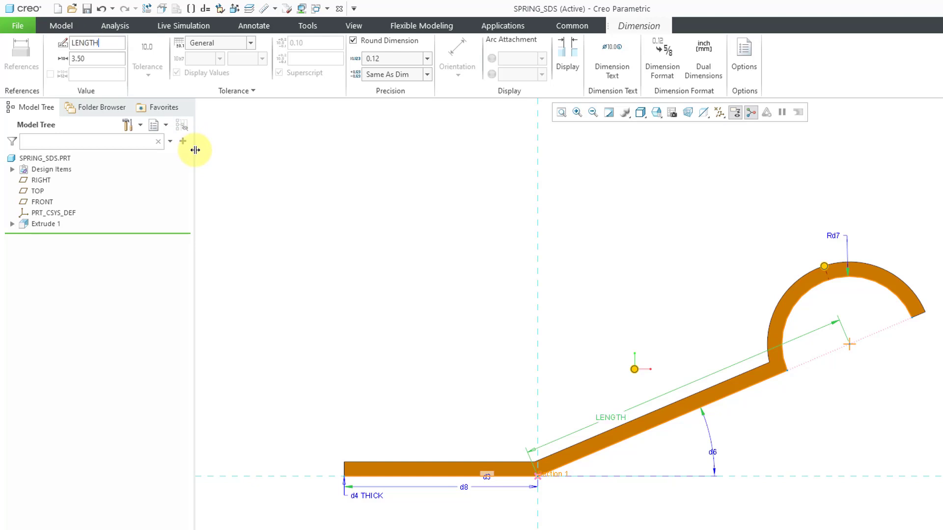
mouse_move(199, 300)
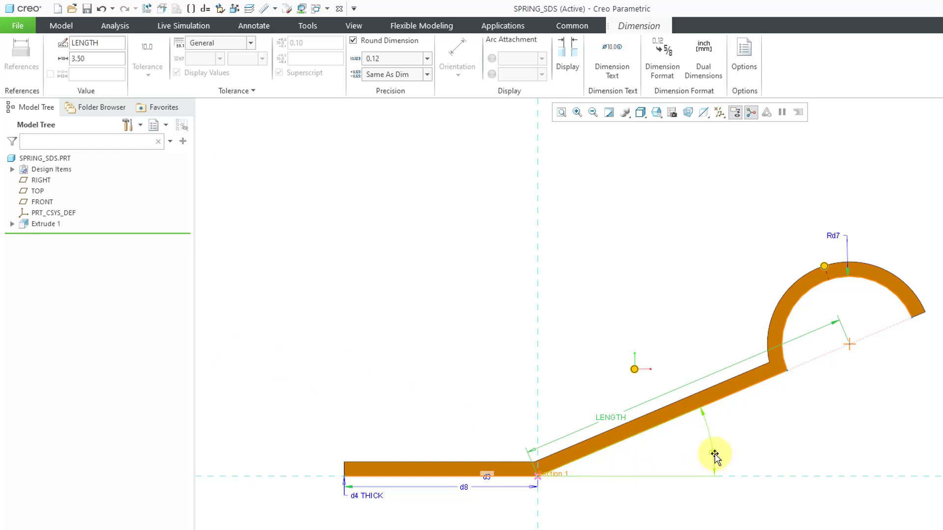
click(713, 451)
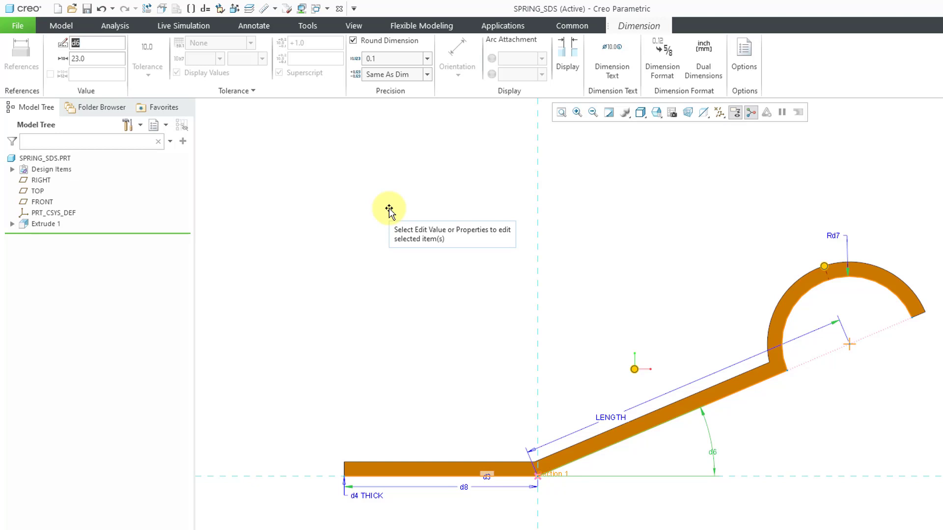
text(ANGLE)
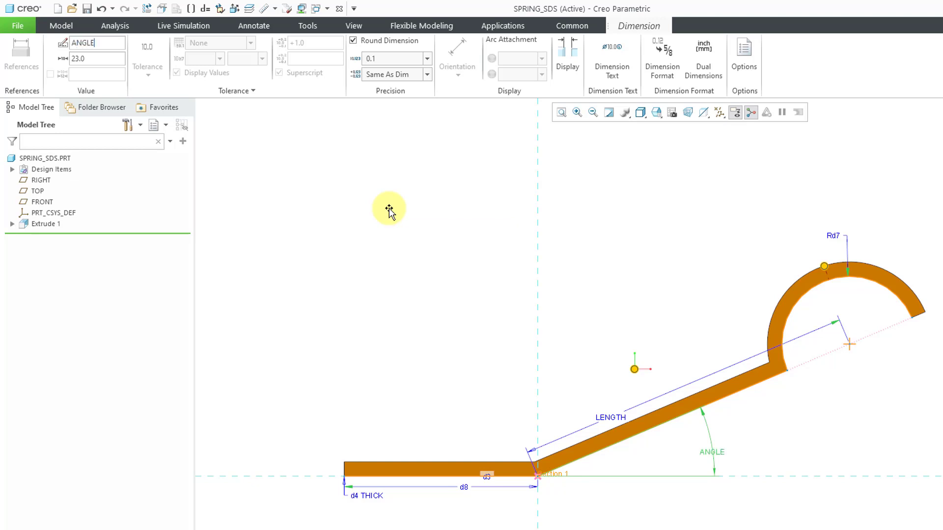
mouse_move(379, 210)
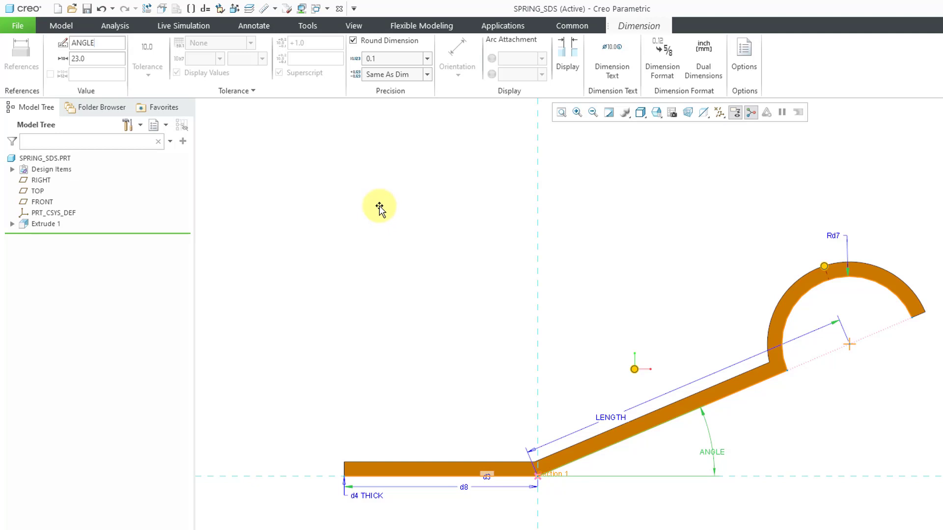
mouse_move(379, 206)
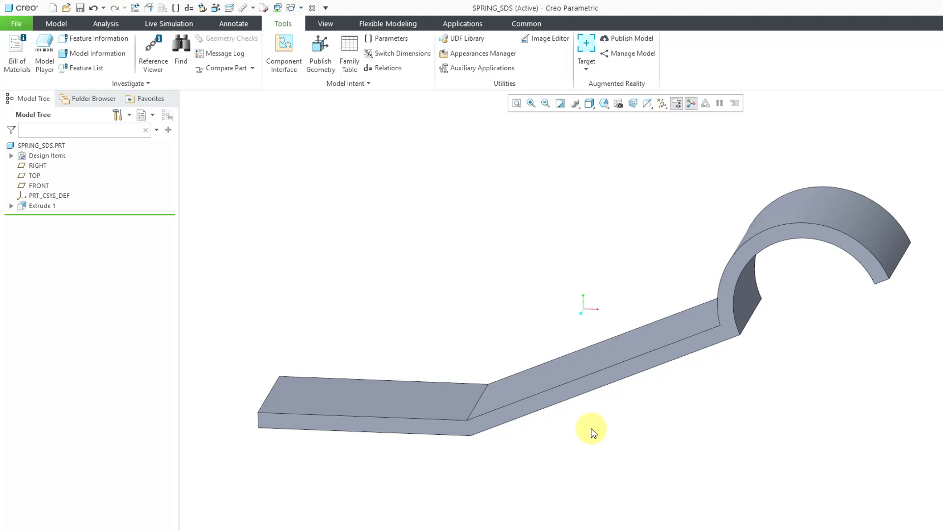
mouse_move(781, 385)
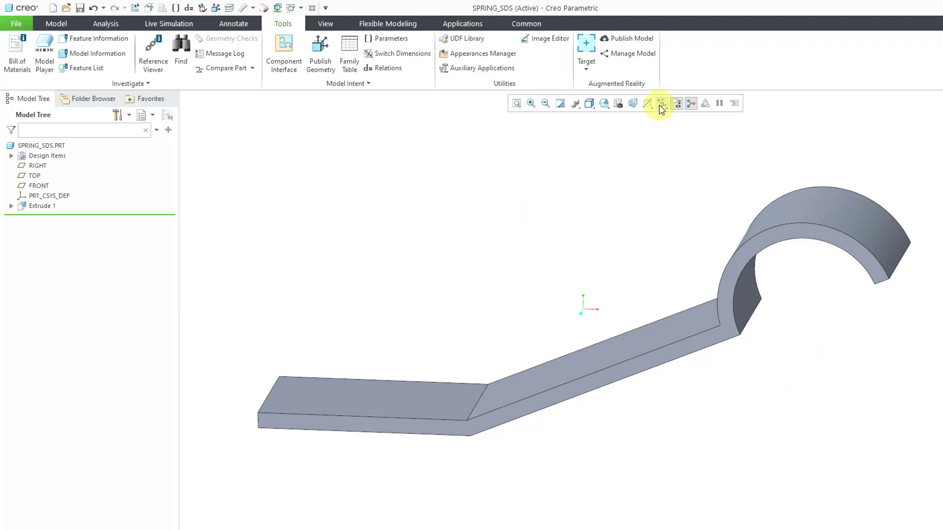
Turn on datum plane display and return to the Model tools
click(661, 104)
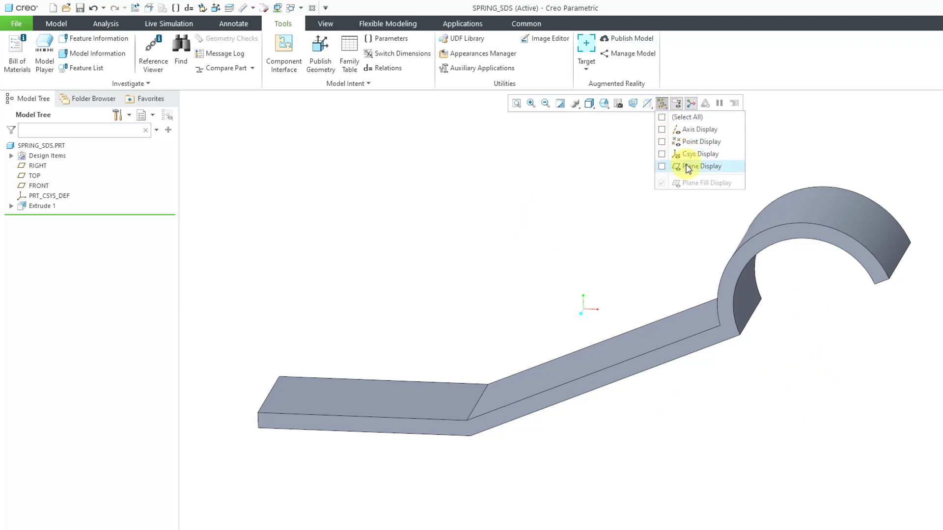
click(661, 167)
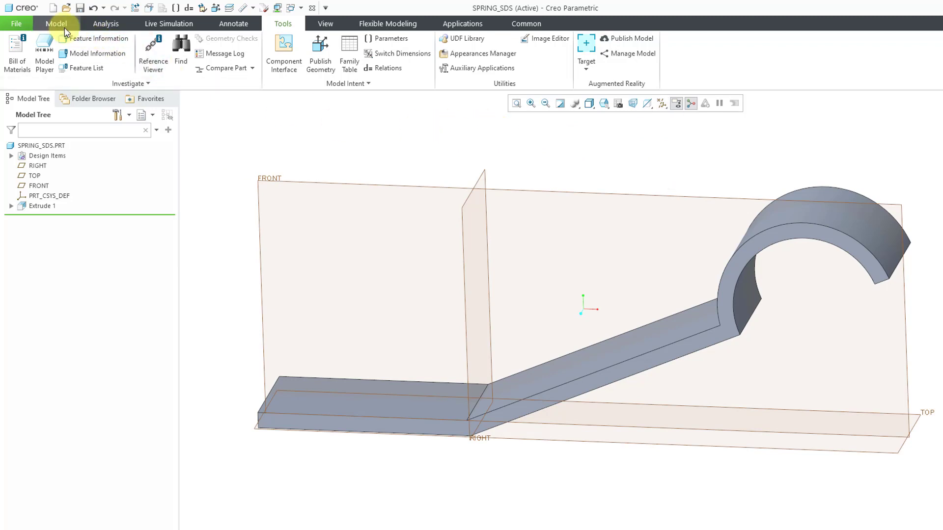
click(55, 24)
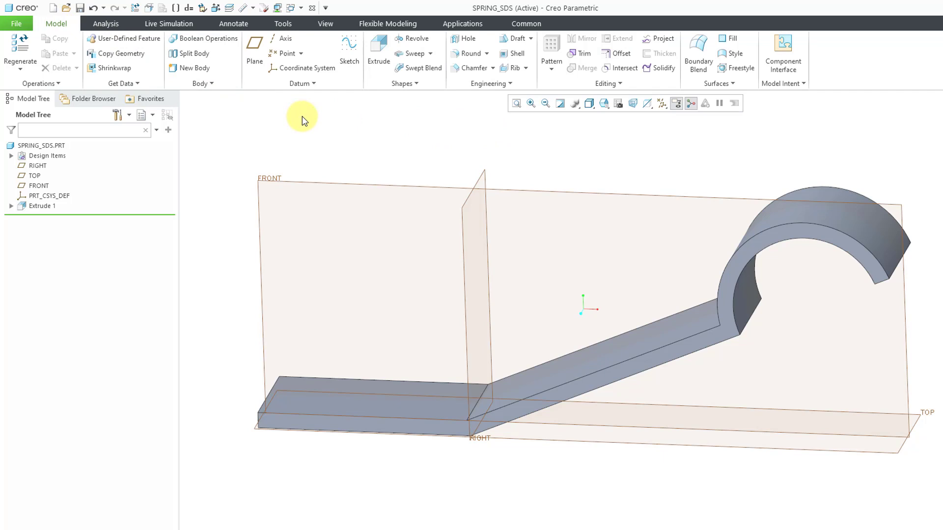
mouse_move(253, 53)
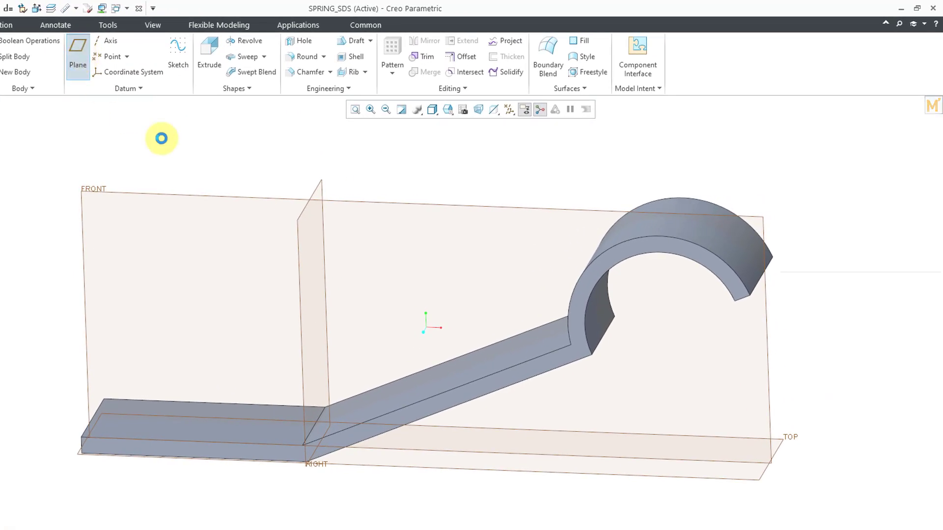
Create a datum plane tangent to the curved top surface and parallel to TOP
click(78, 57)
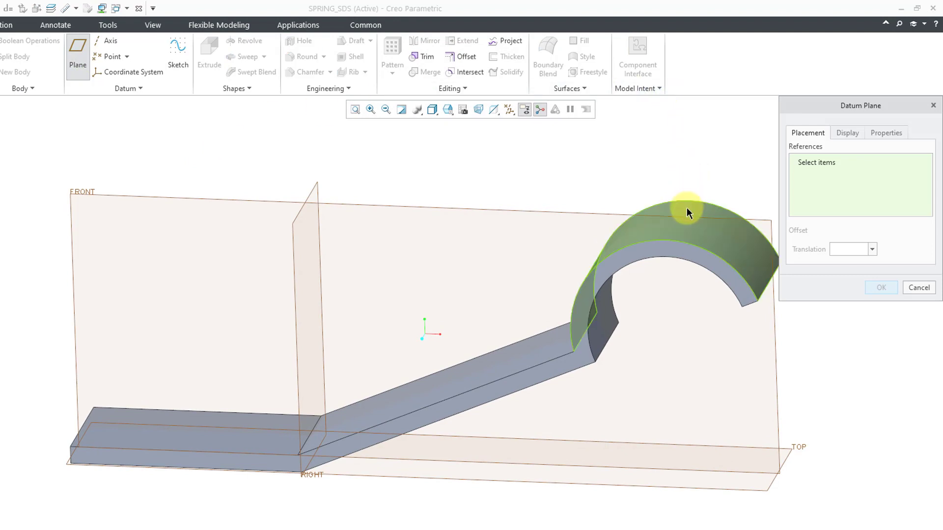
click(688, 212)
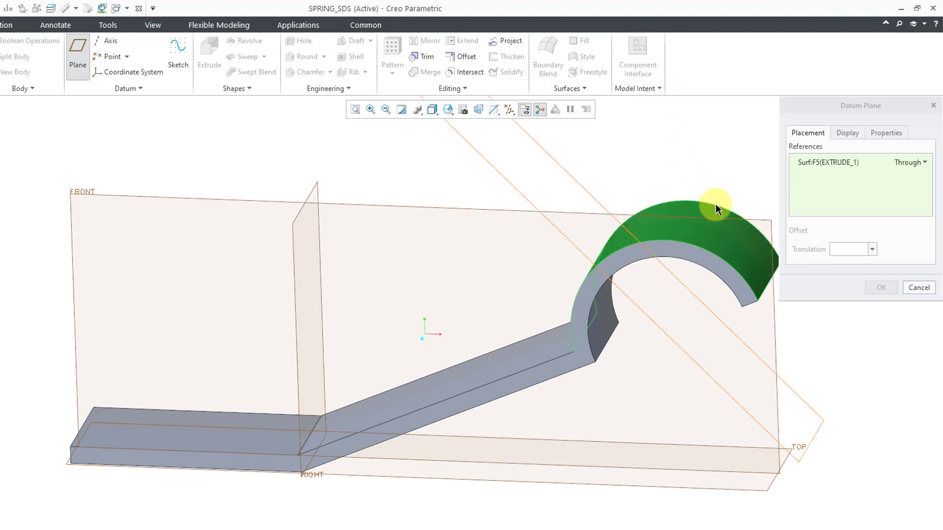
click(926, 163)
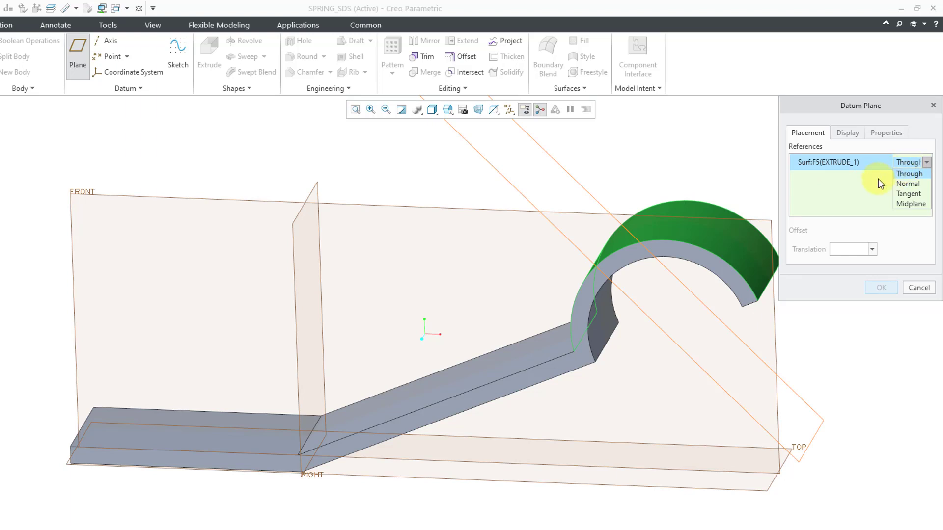
mouse_move(920, 194)
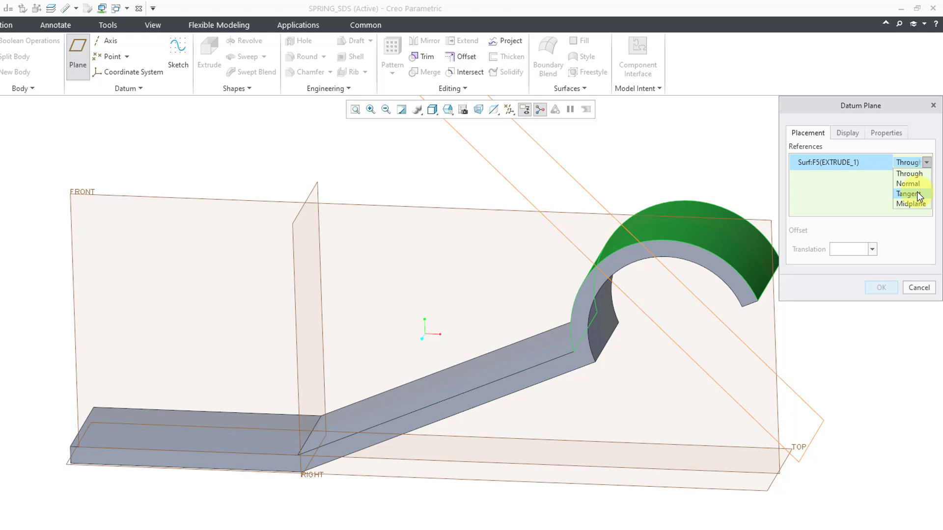
mouse_move(908, 194)
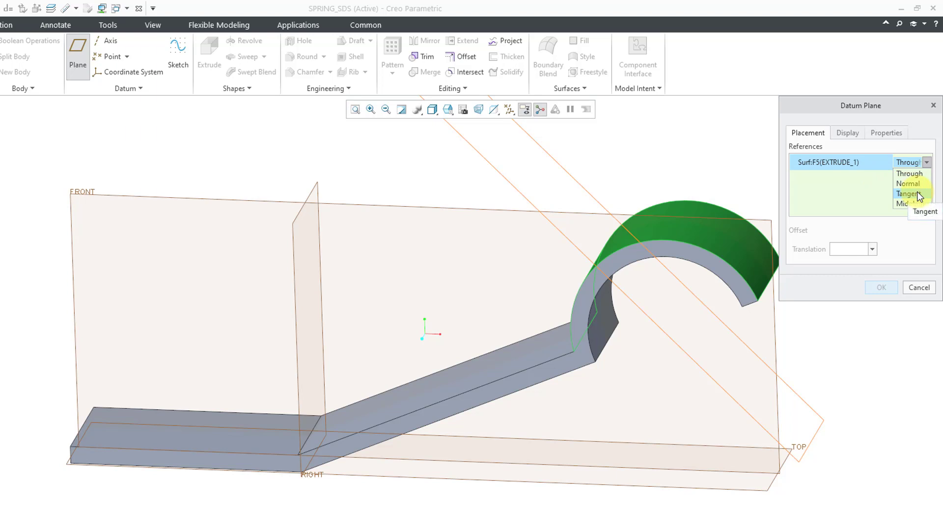
click(907, 193)
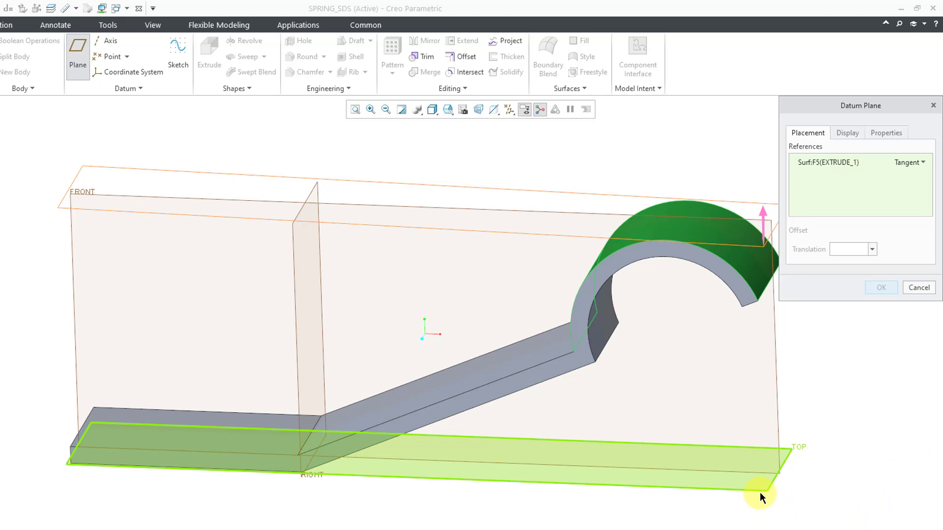
click(760, 495)
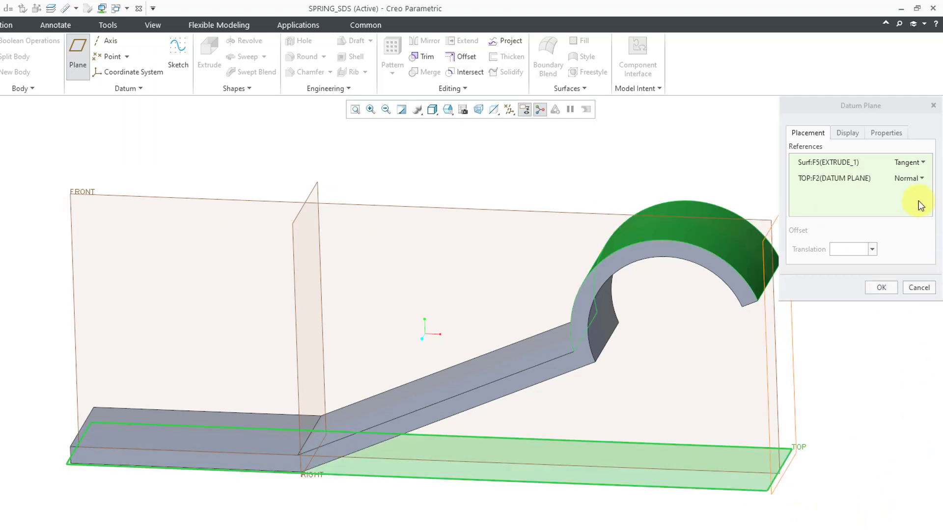
click(924, 178)
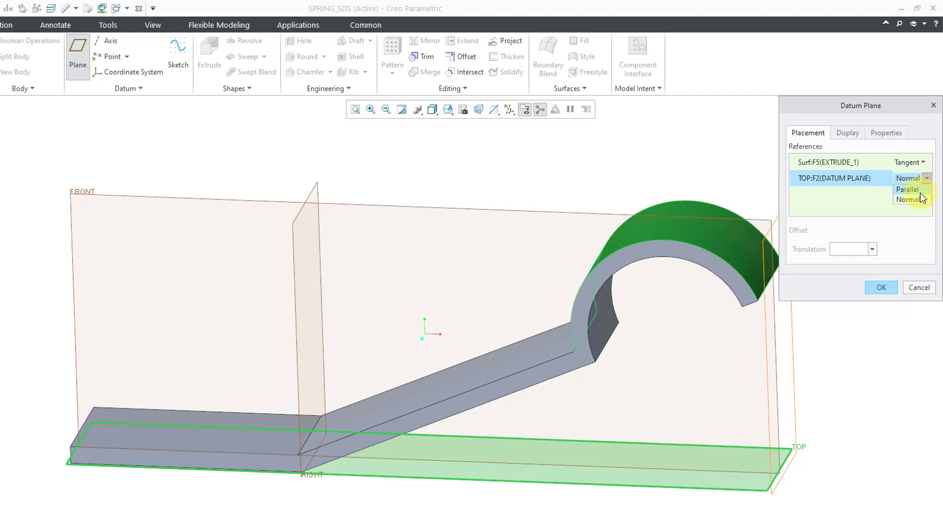
click(907, 190)
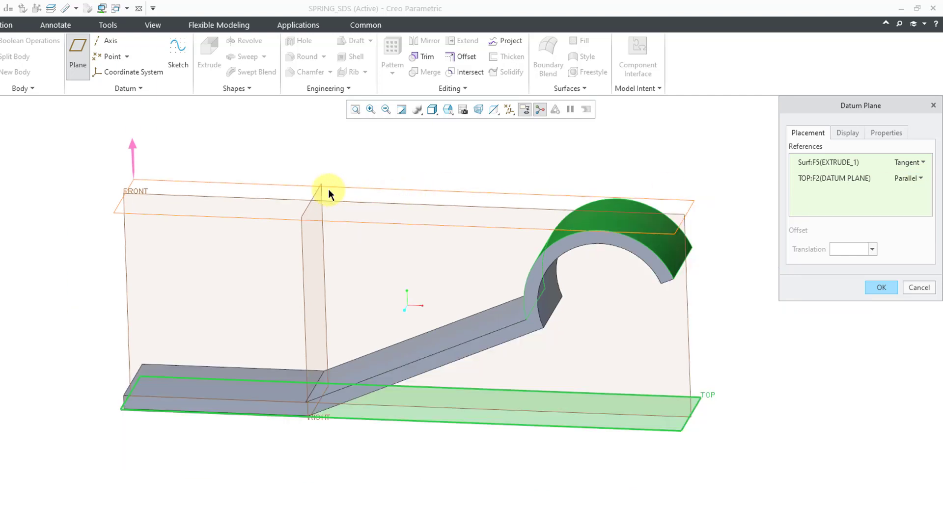
mouse_move(564, 142)
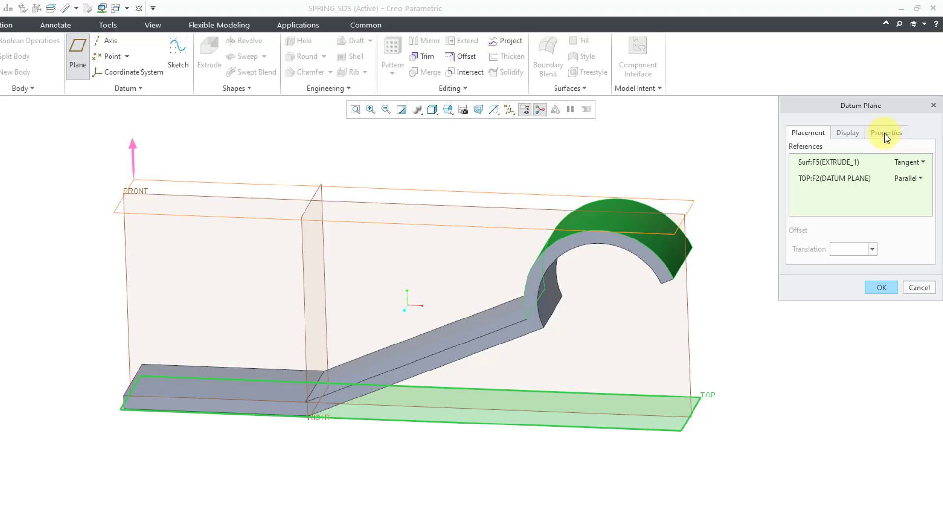
Name the new plane HEIGHT_PLANE and hide the RIGHT datum plane
click(886, 133)
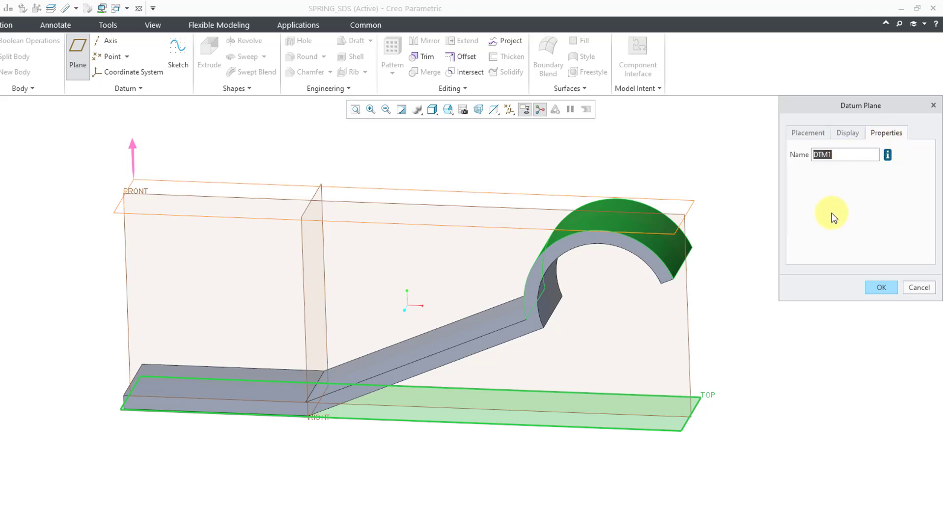
text(HEIG)
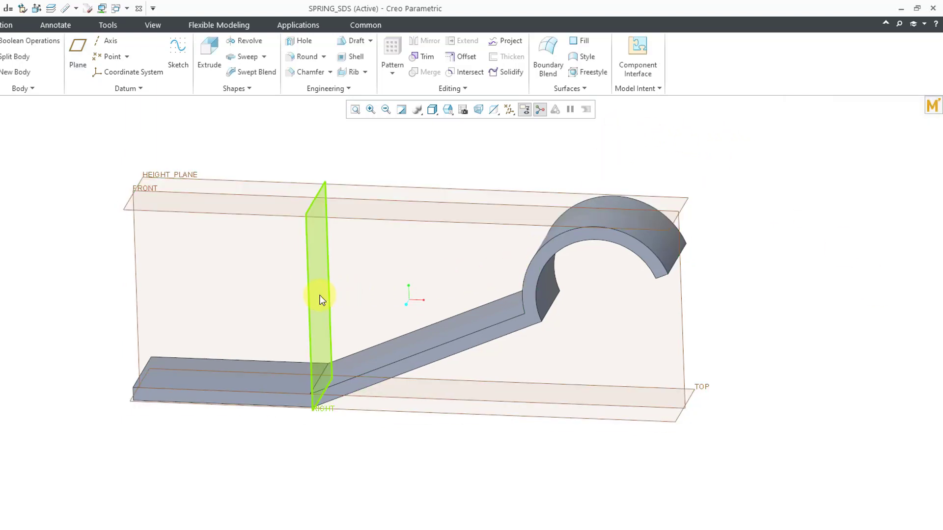
right_click(323, 300)
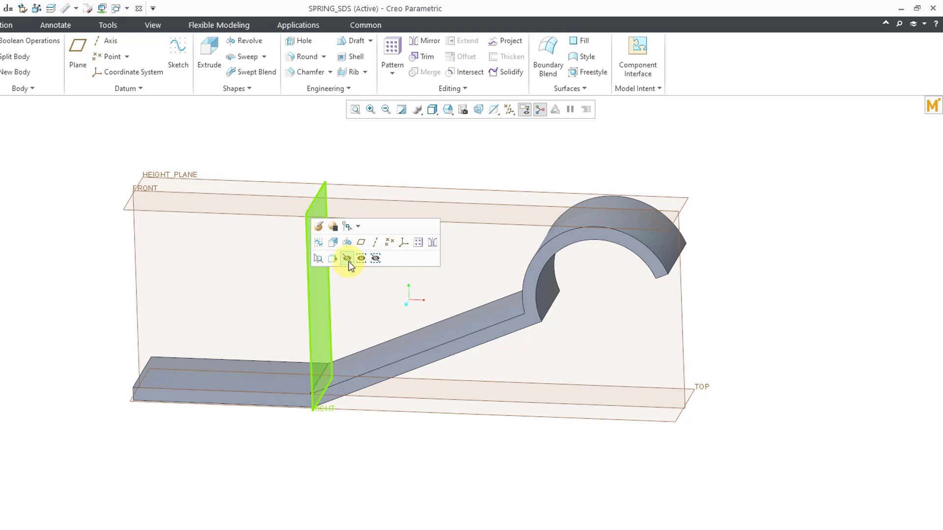
click(348, 259)
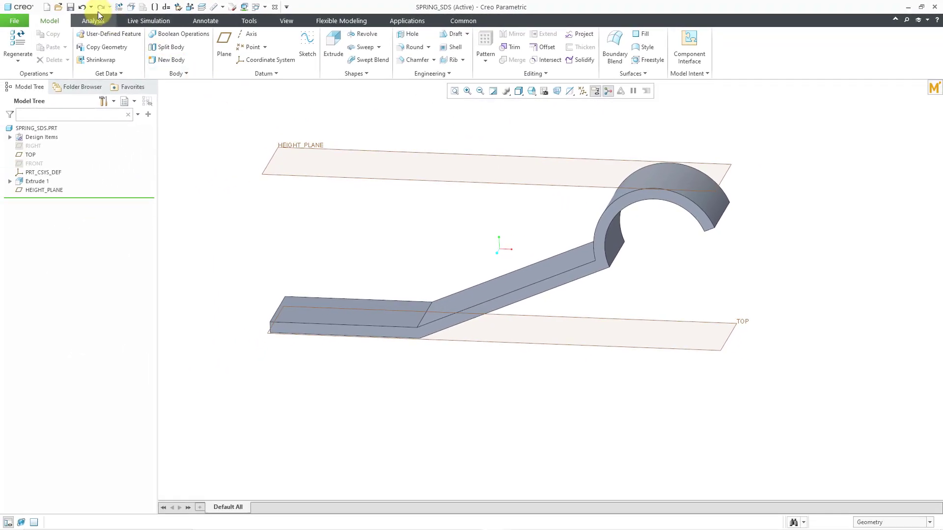
Measure the distance from HEIGHT_PLANE to TOP, reading 2.21756 mm
click(92, 20)
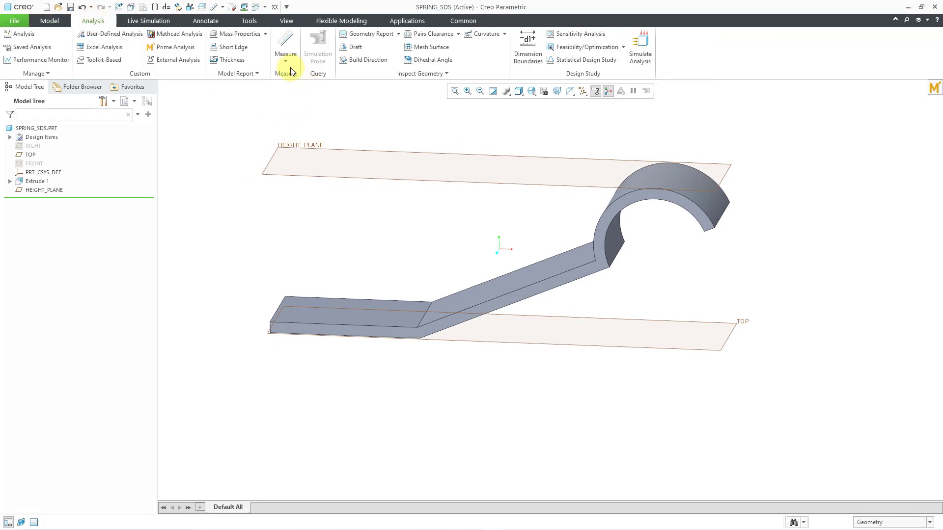
click(285, 60)
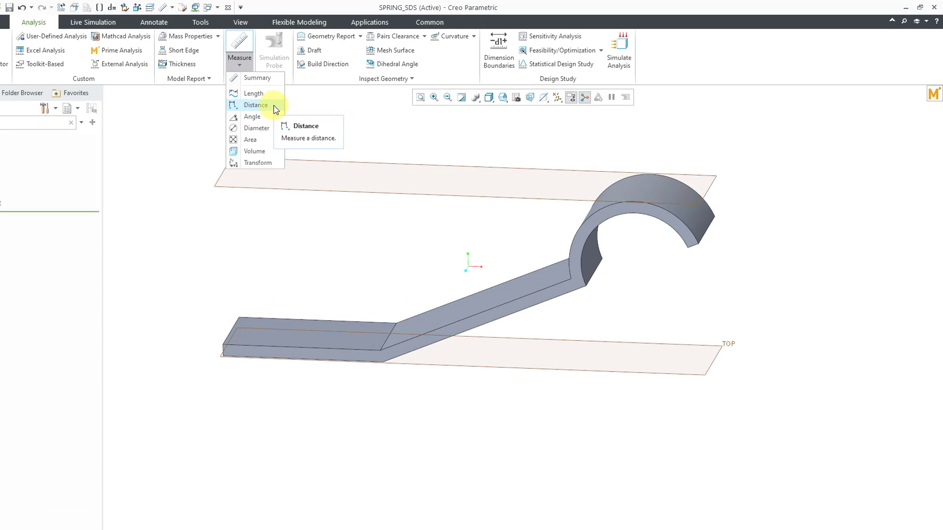
click(256, 105)
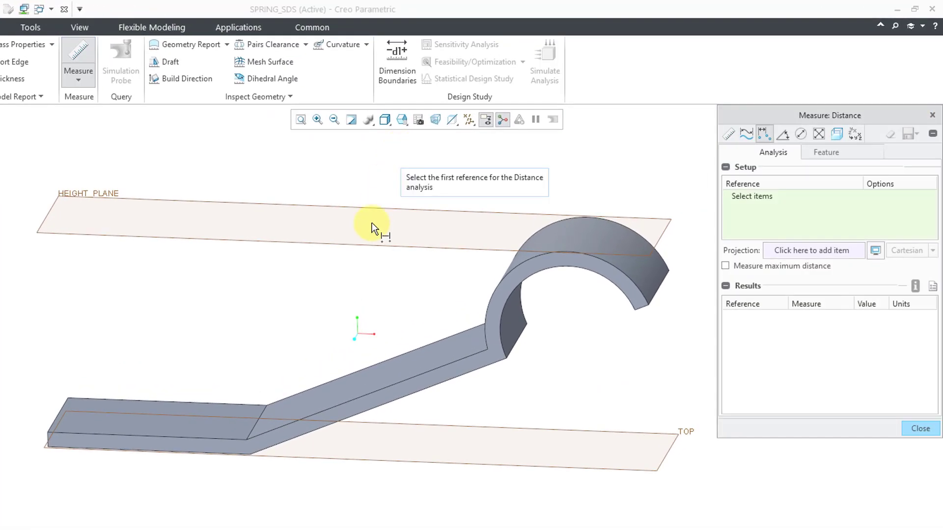
click(373, 226)
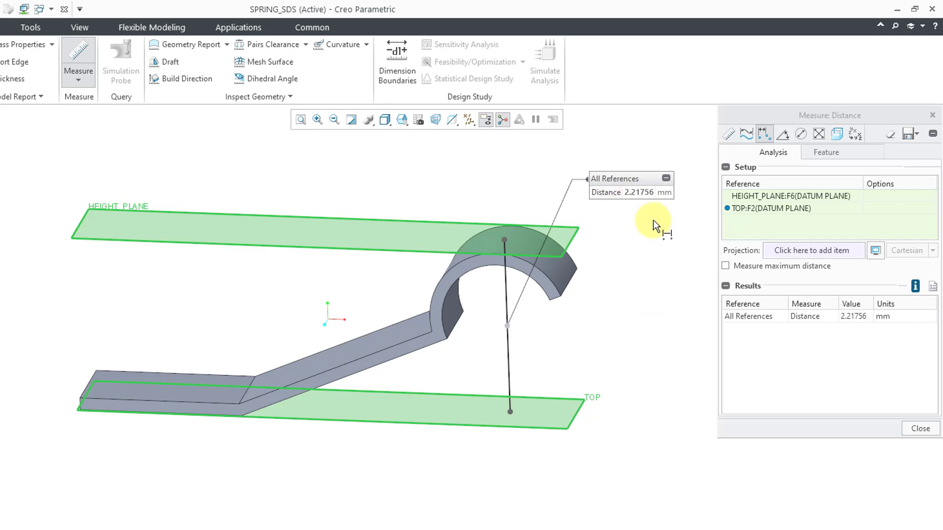
mouse_move(649, 414)
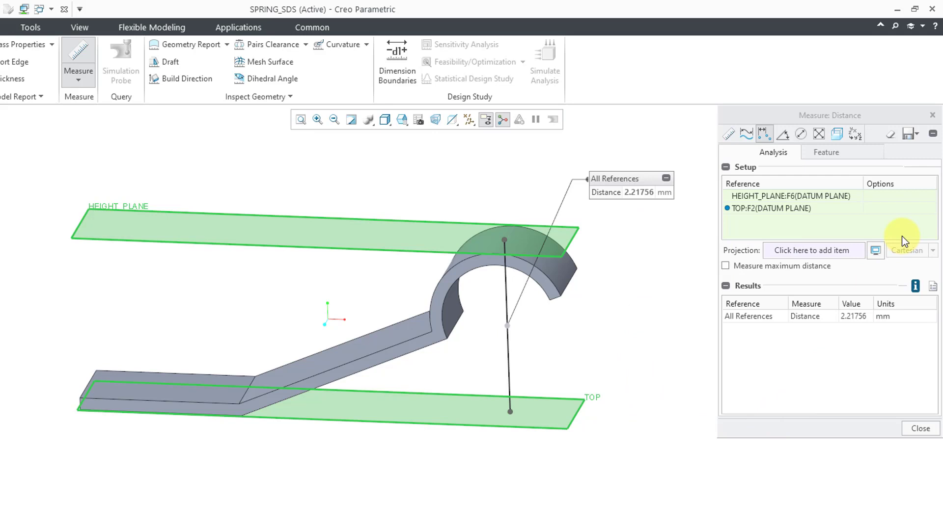
click(910, 134)
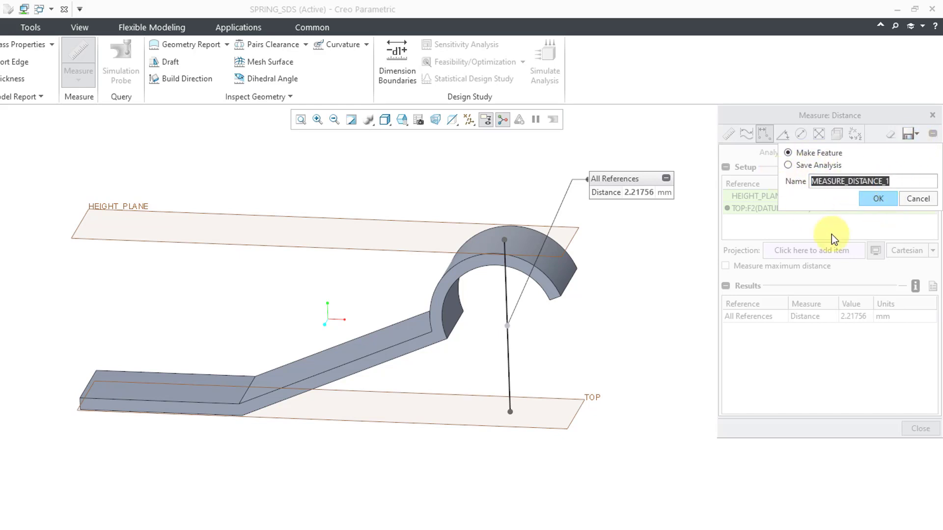
Save the measurement as feature HEIGHT_MEAS and rename its DISTANCE parameter to HEIGHT
text(H)
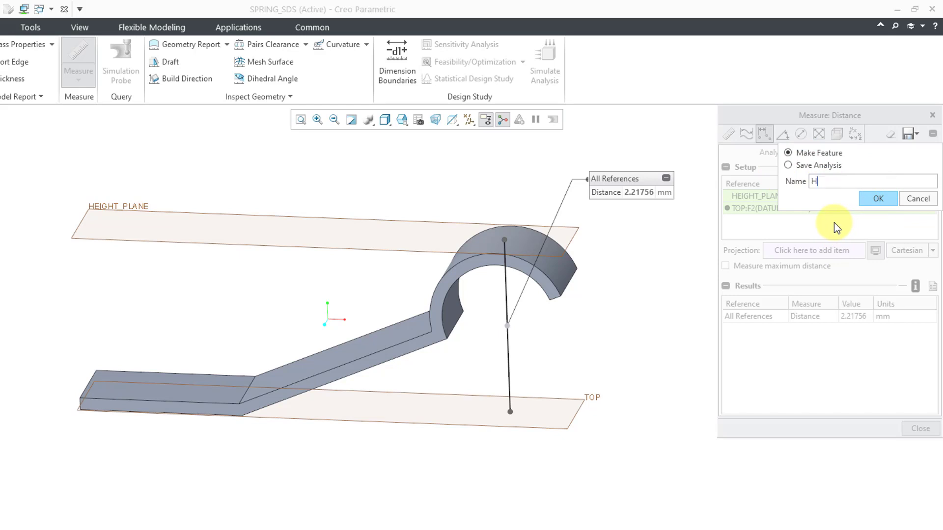
text(EIGHT_)
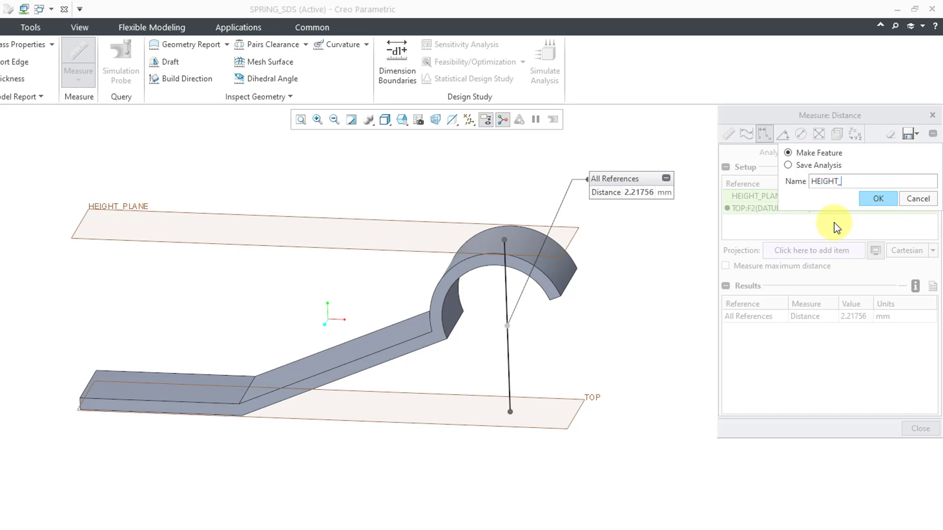
text(MEAS)
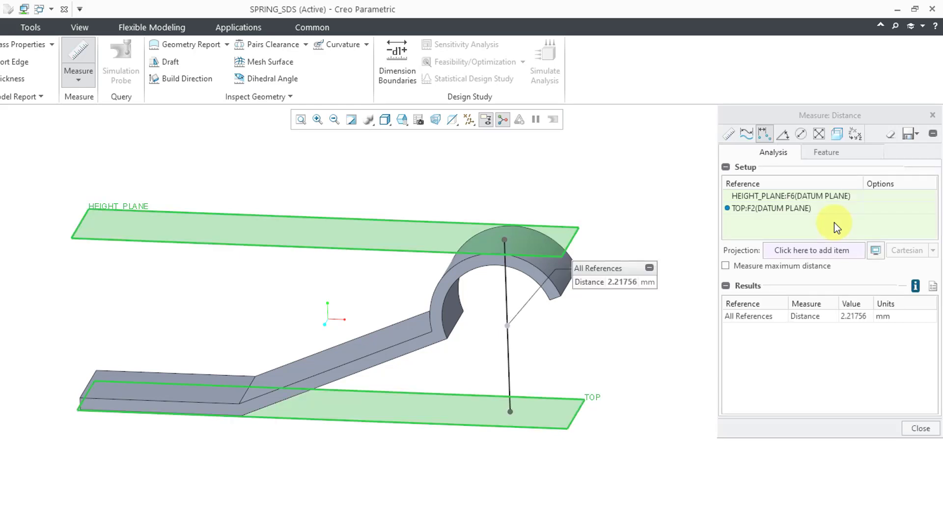
click(826, 153)
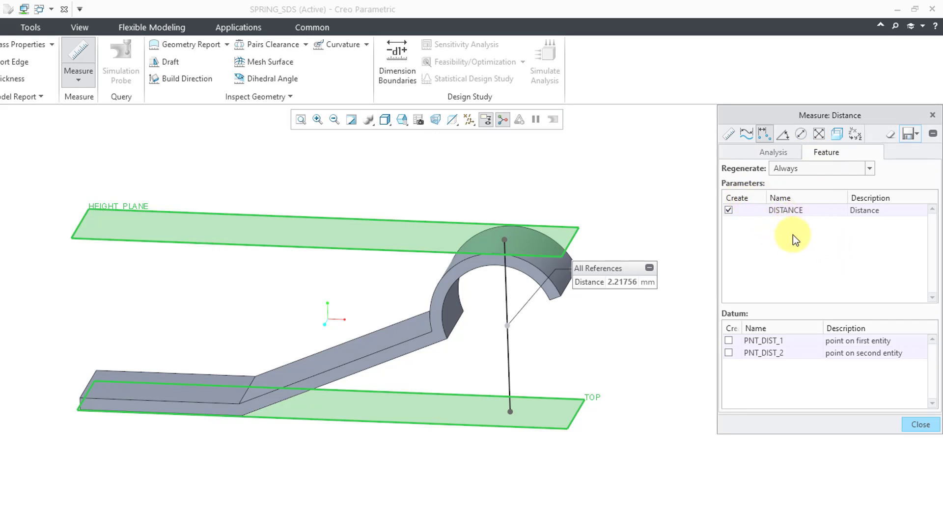
double_click(786, 211)
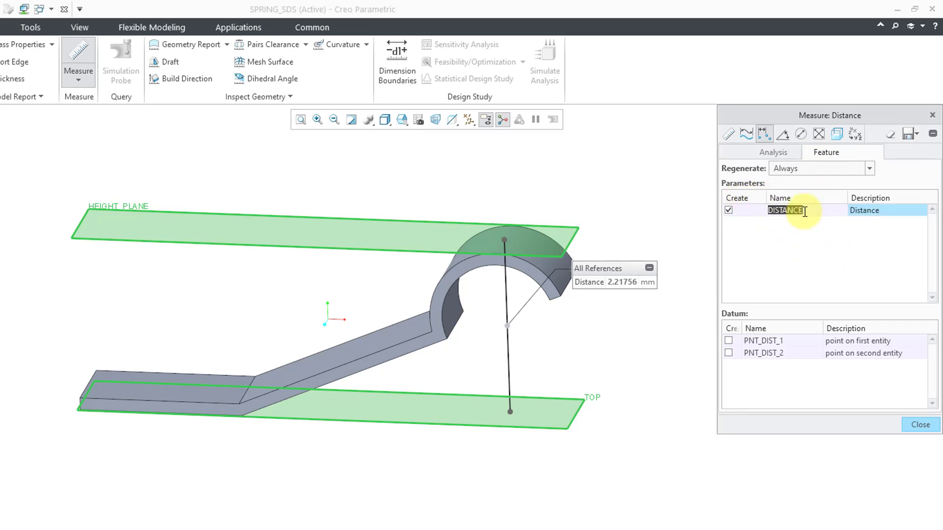
text(HEIGHT)
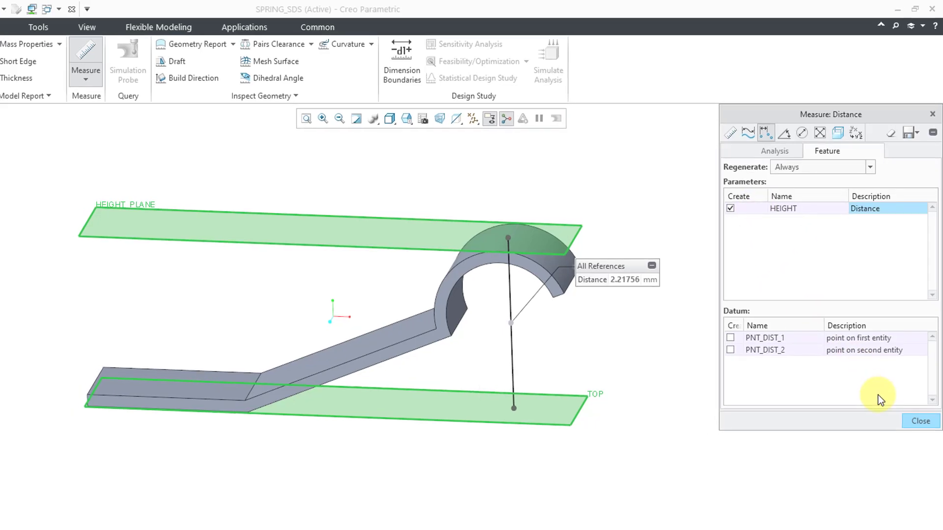
click(919, 421)
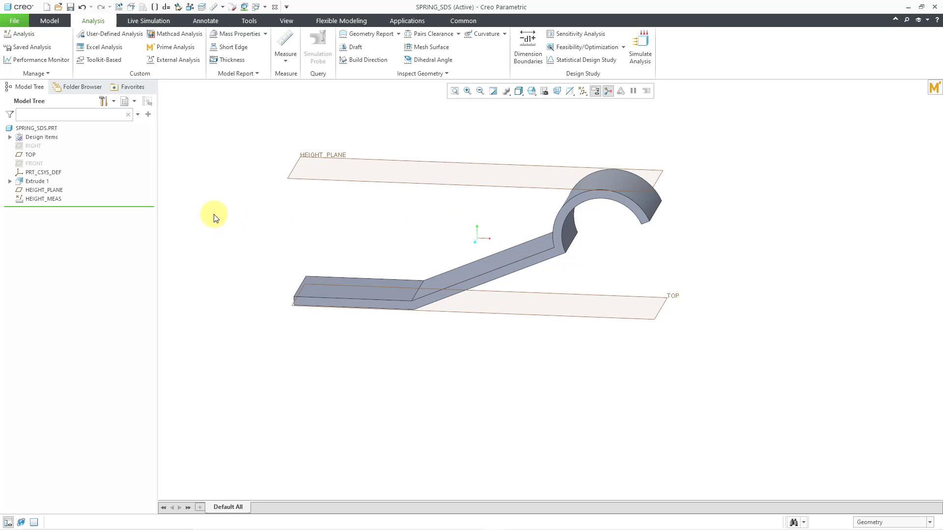
Uncheck Plane Display so the datum planes are hidden
click(588, 90)
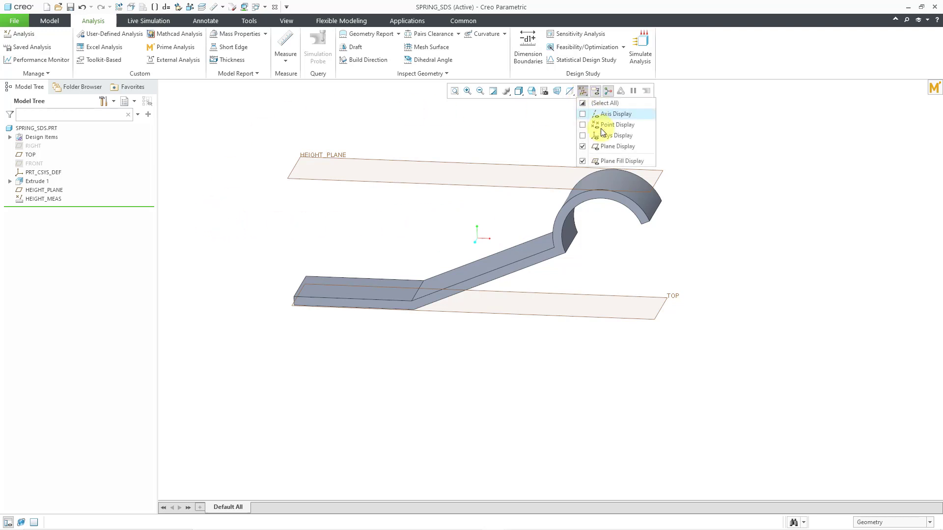
click(582, 147)
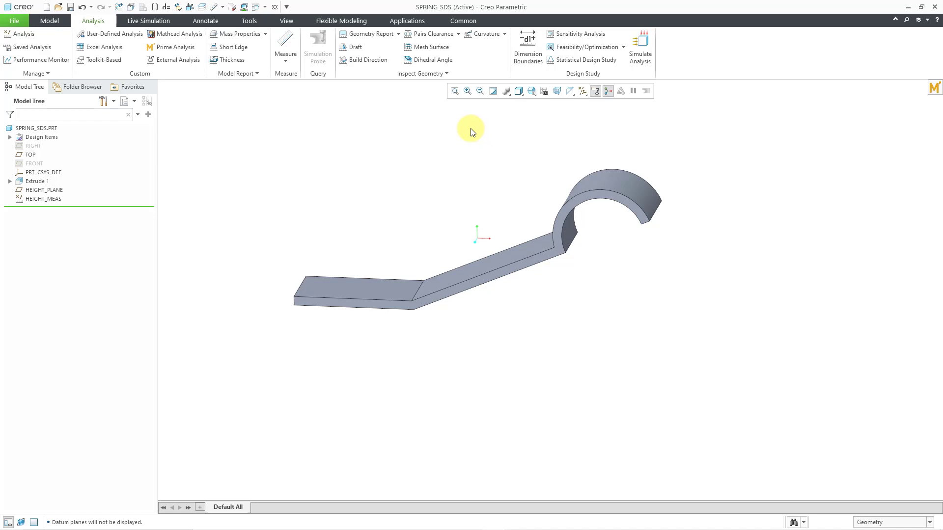
mouse_move(458, 148)
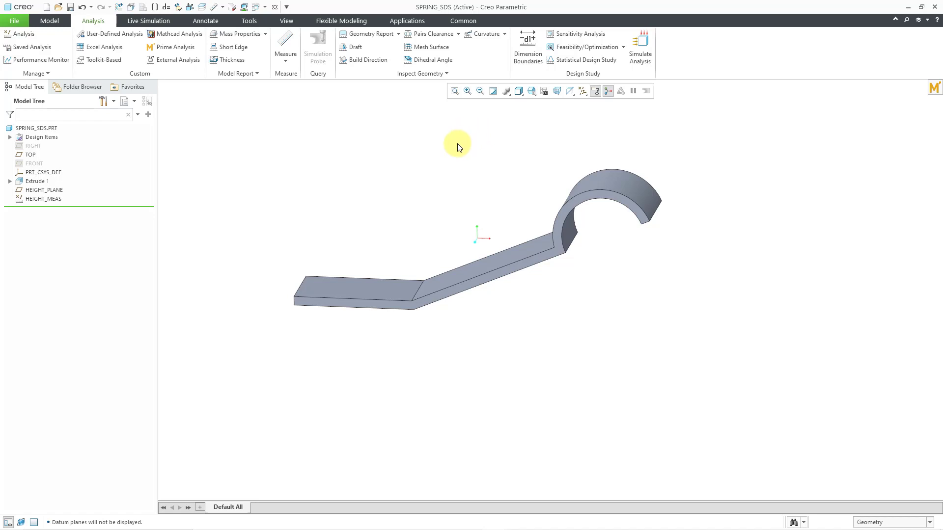
mouse_move(497, 133)
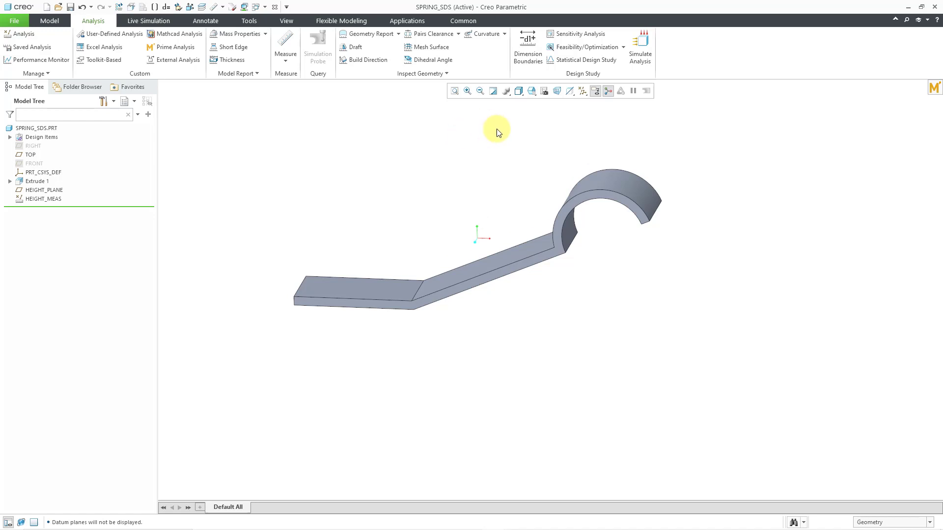
mouse_move(326, 162)
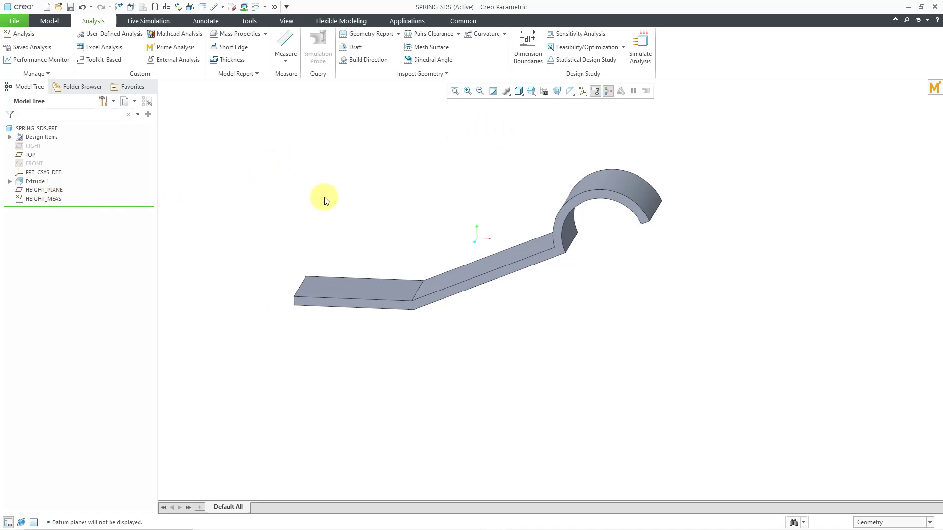
mouse_move(556, 119)
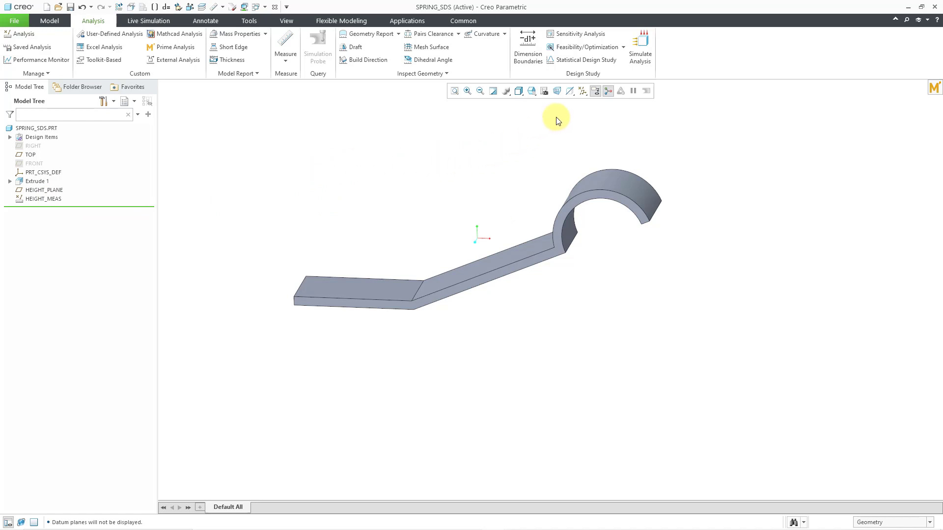
mouse_move(580, 33)
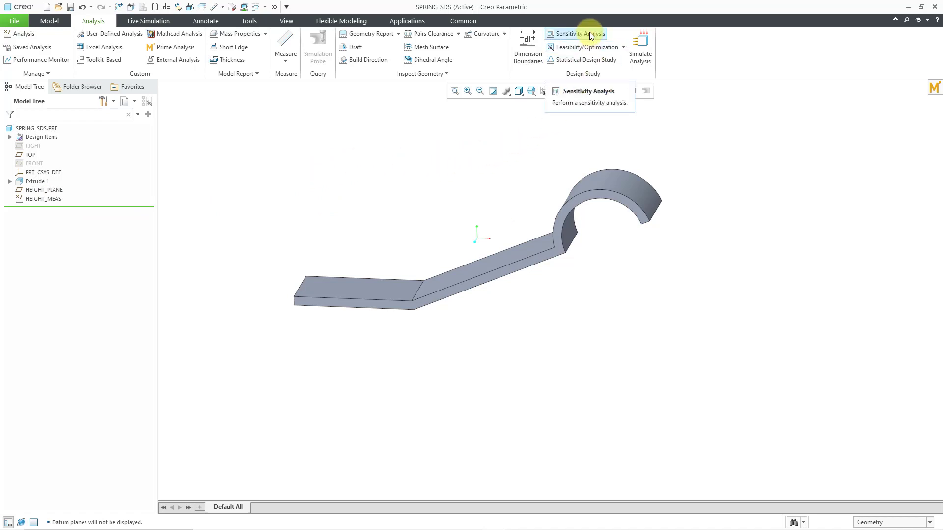
Begin a sensitivity analysis named SENS_L and show the extrude's dimensions for variable picking
click(576, 33)
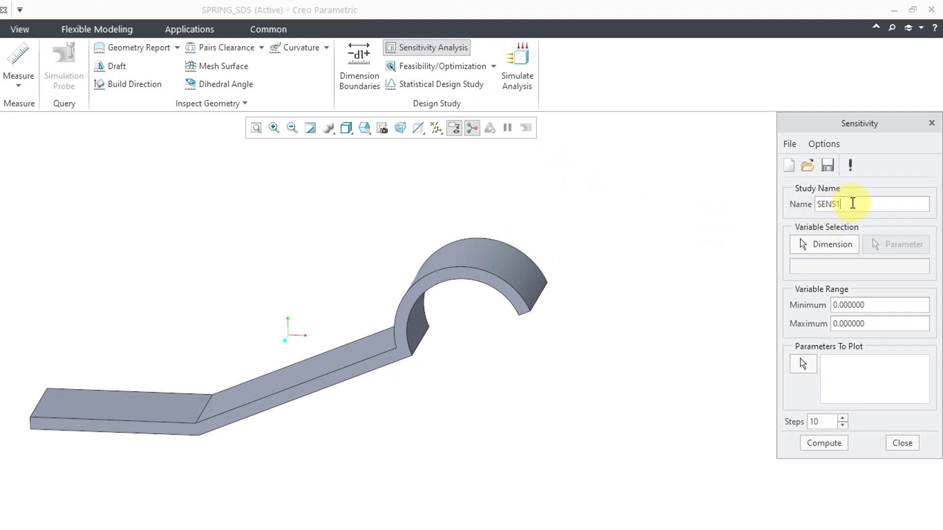
key(BackSpace)
text(_)
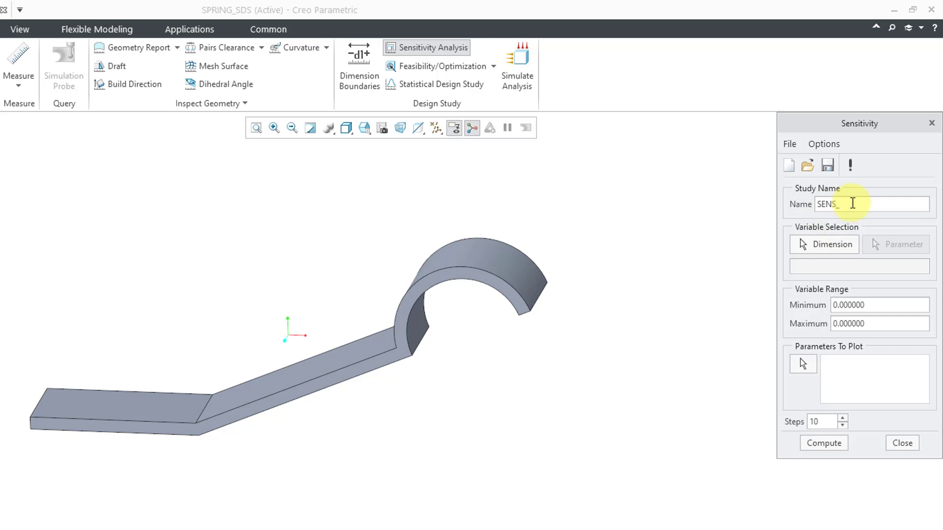
mouse_move(852, 203)
text(L)
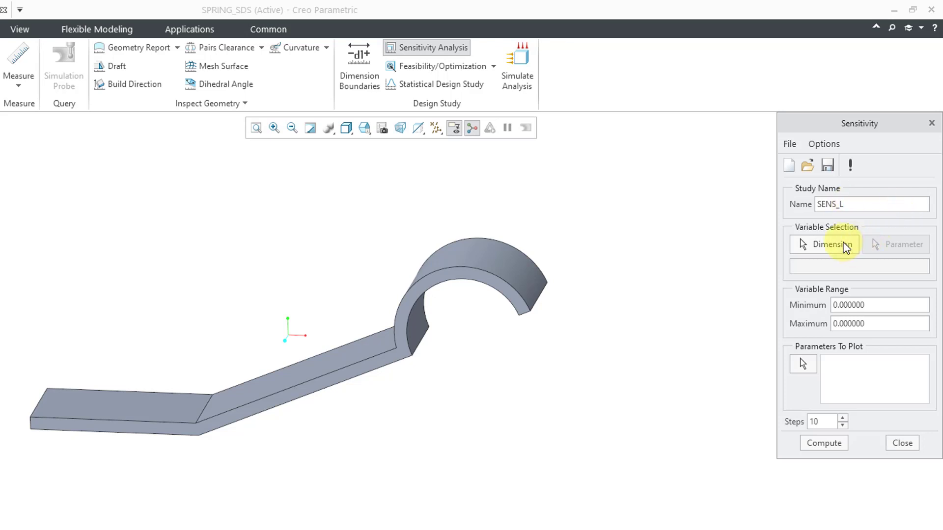
click(832, 244)
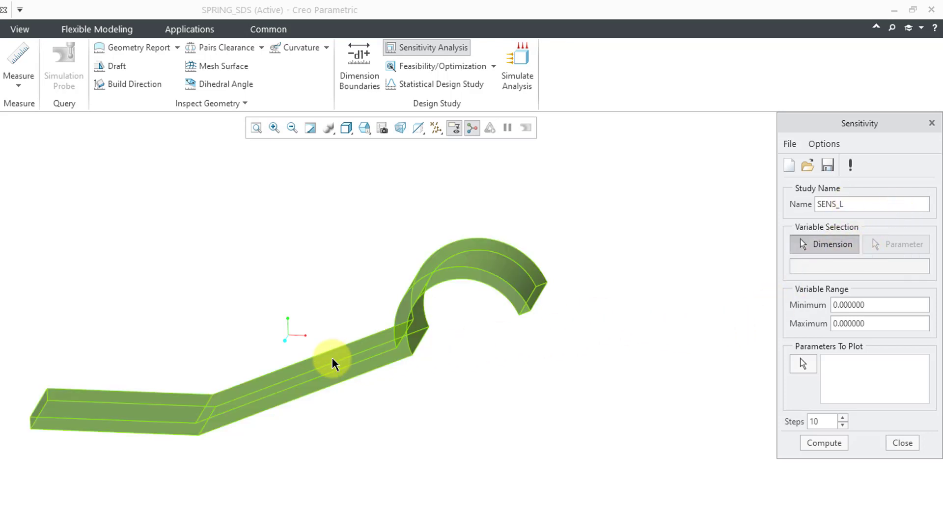
mouse_move(328, 366)
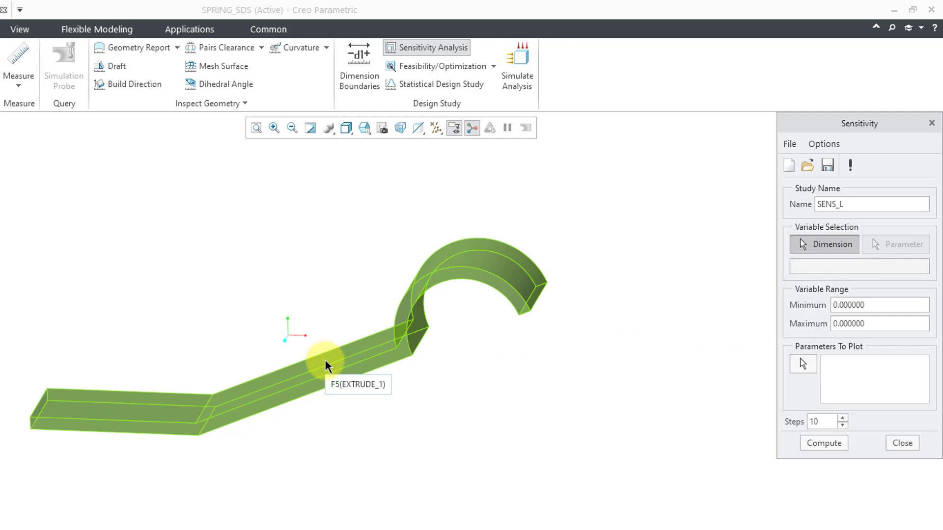
click(325, 361)
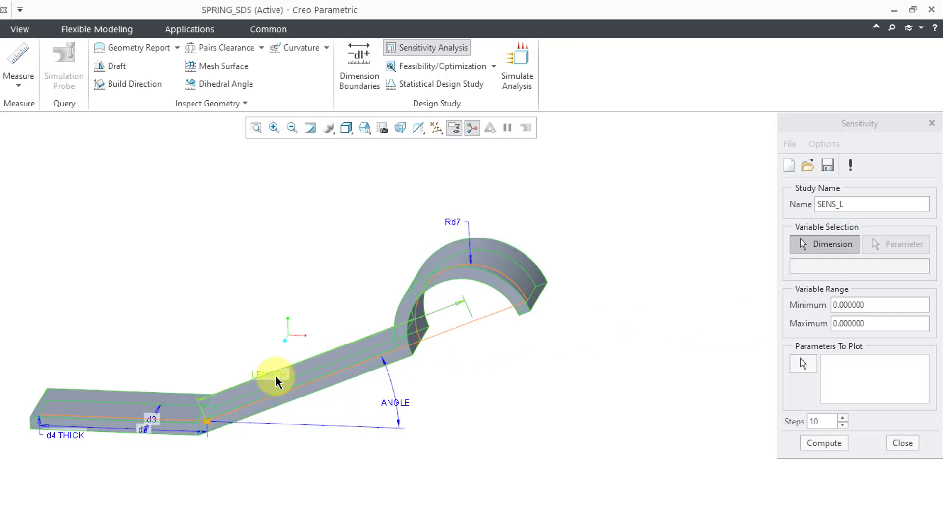
Choose LENGTH as the variable with range 3 to 4
click(274, 374)
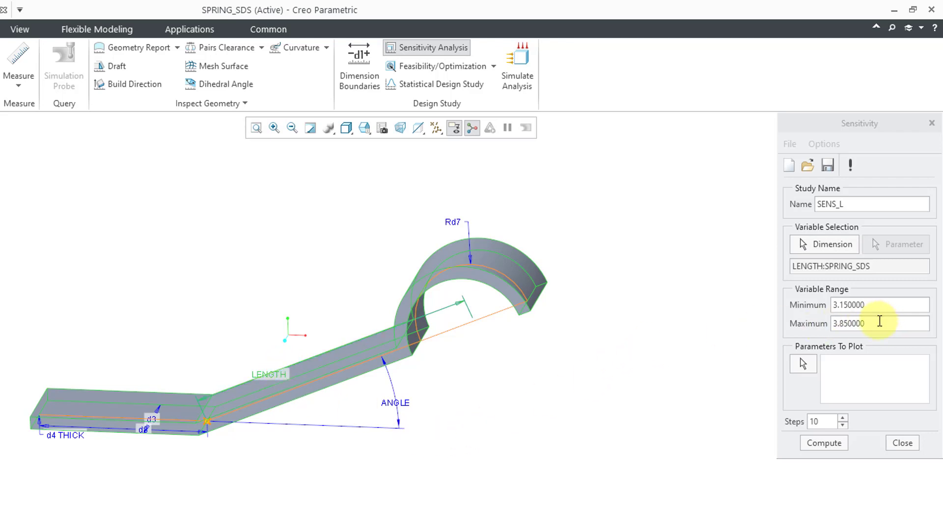
mouse_move(879, 323)
text(3)
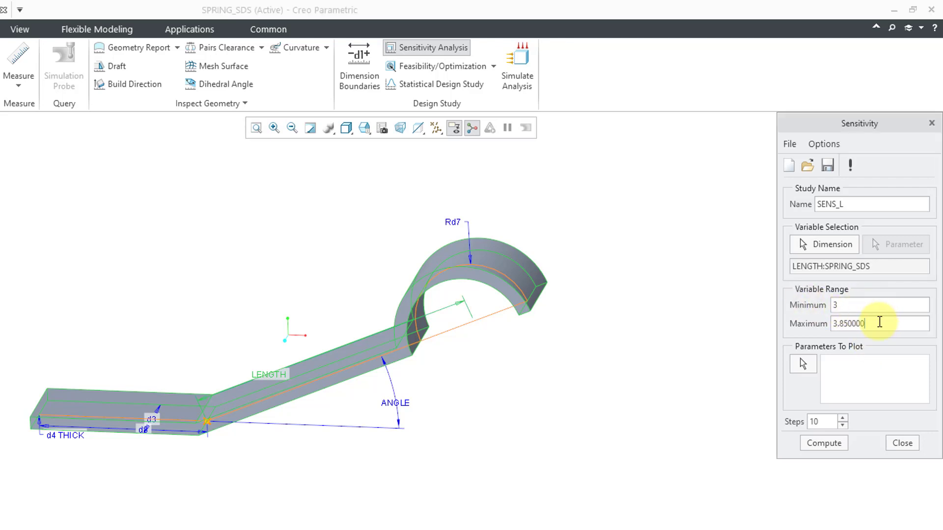
text(4)
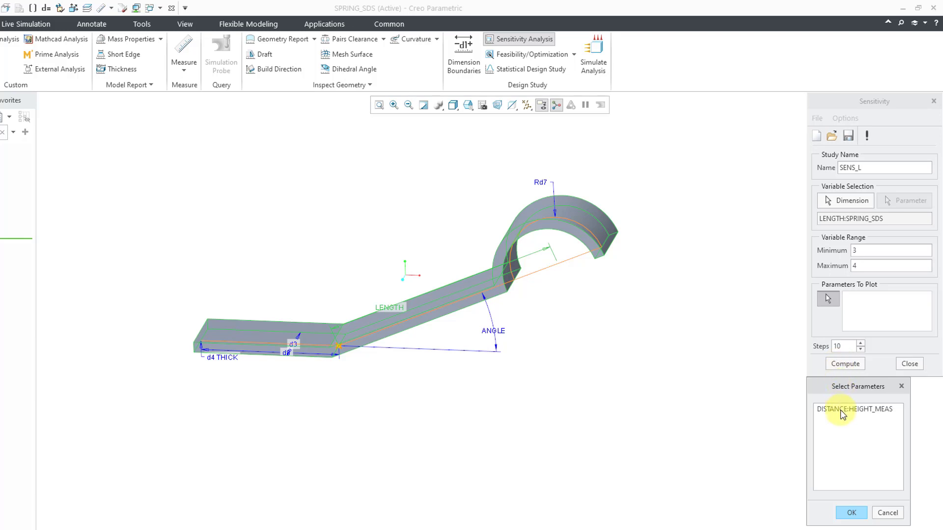
Select DISTANCE:HEIGHT_MEAS as the parameter to plot
click(854, 408)
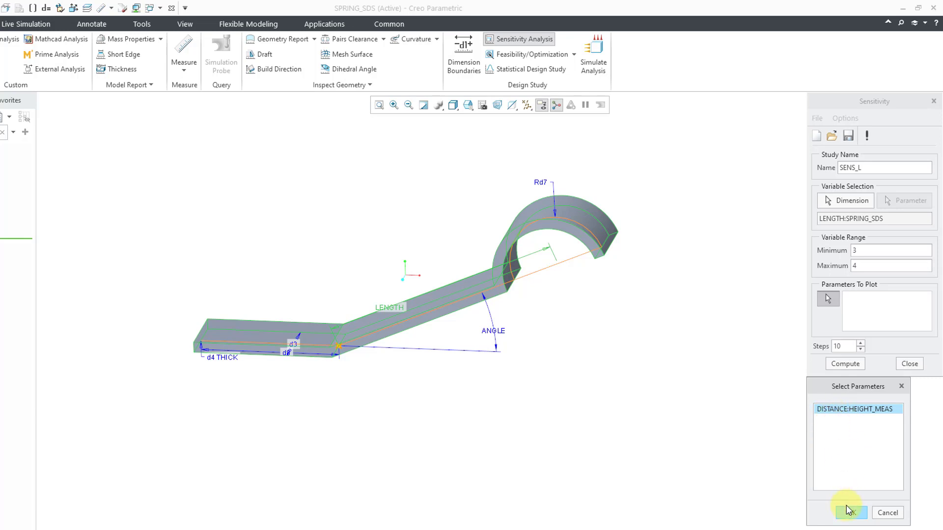
click(849, 513)
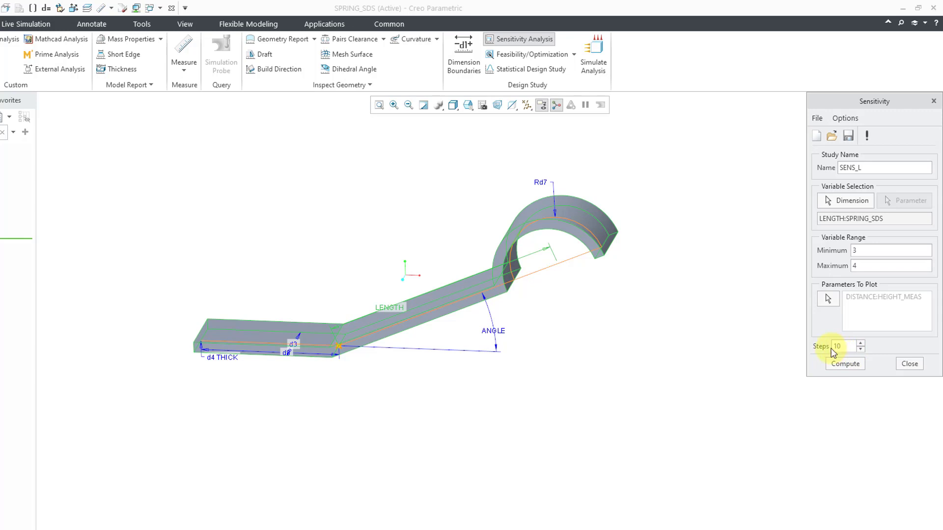
mouse_move(864, 348)
text(20)
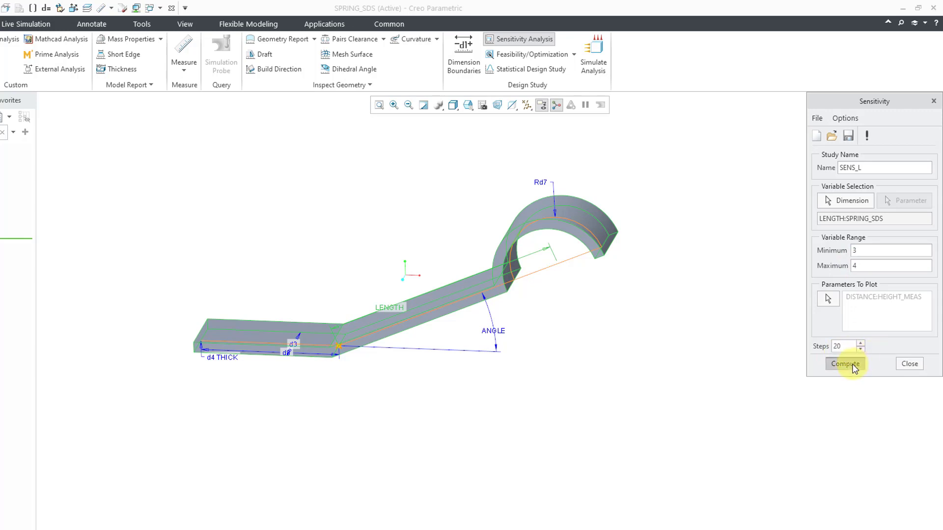
Compute the SENS_L study, producing a linear HEIGHT_MEAS plot rising from about 2.02 to 2.41
click(844, 363)
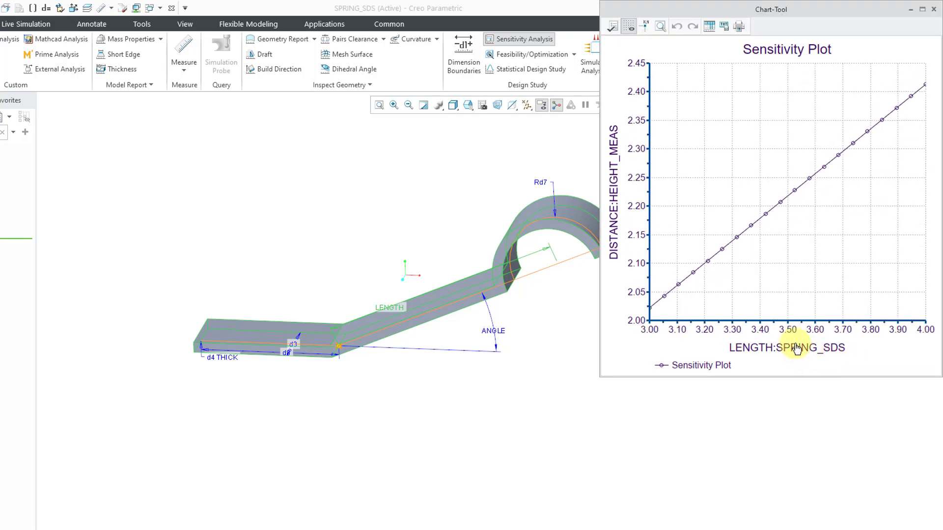
mouse_move(815, 210)
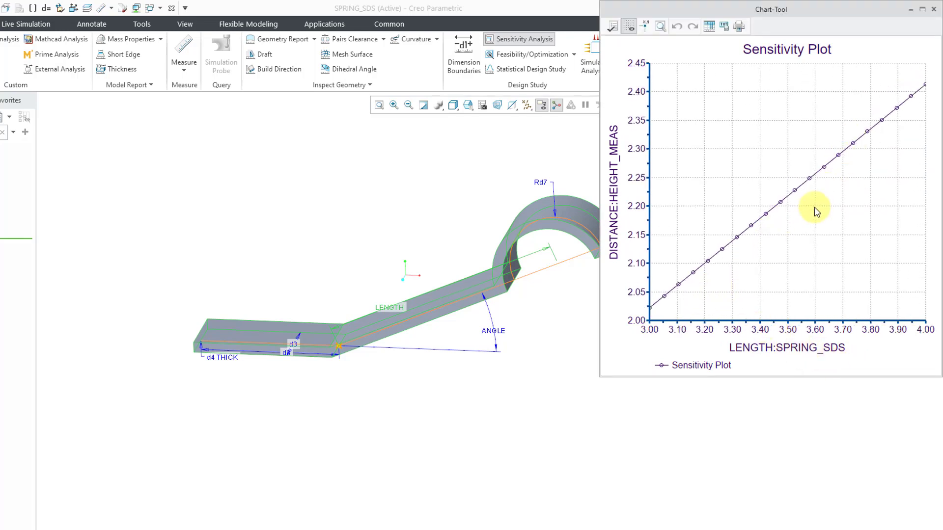
mouse_move(679, 167)
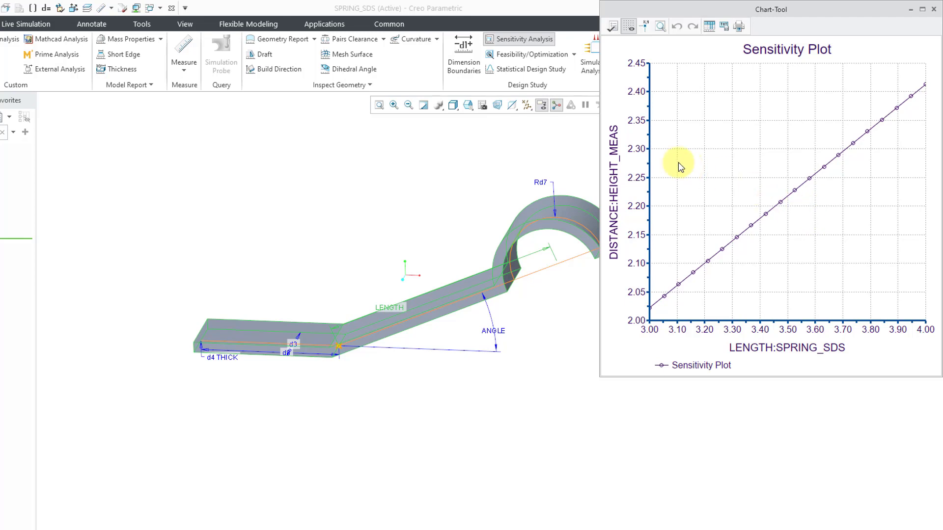
mouse_move(770, 285)
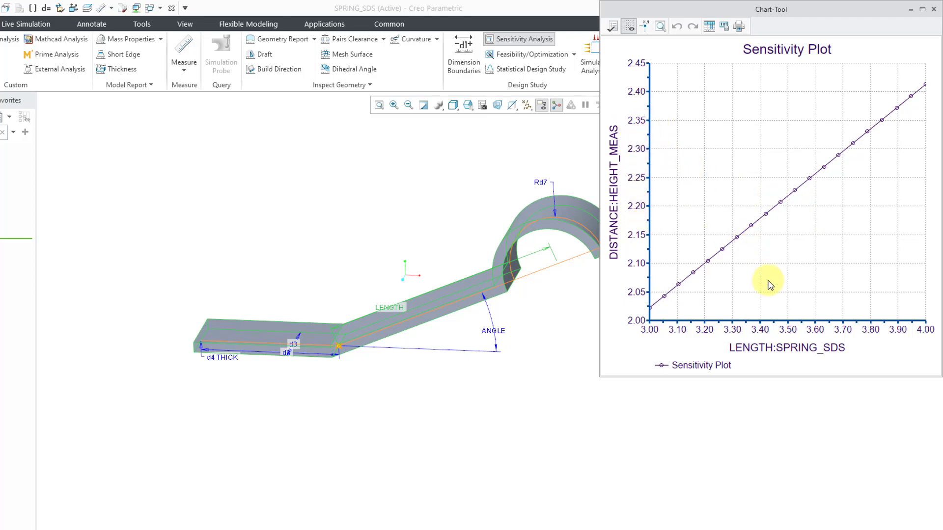
mouse_move(896, 84)
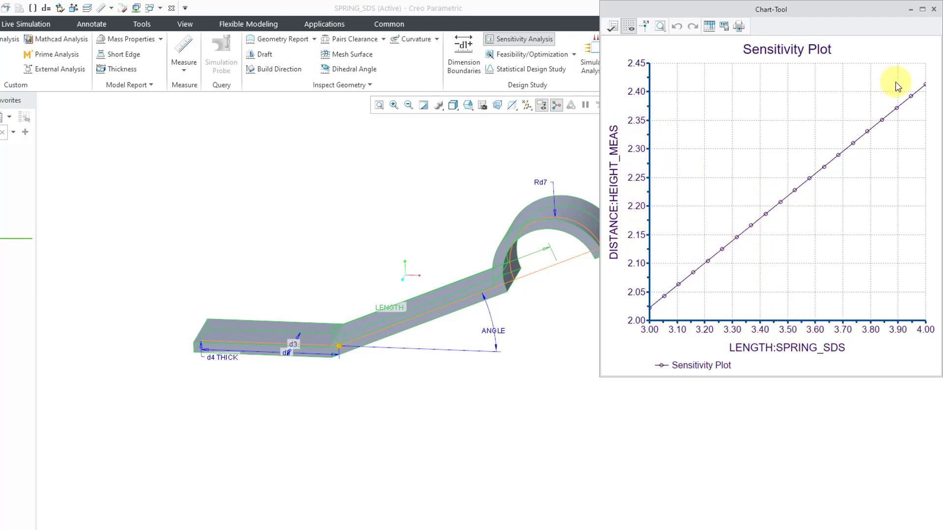
mouse_move(772, 213)
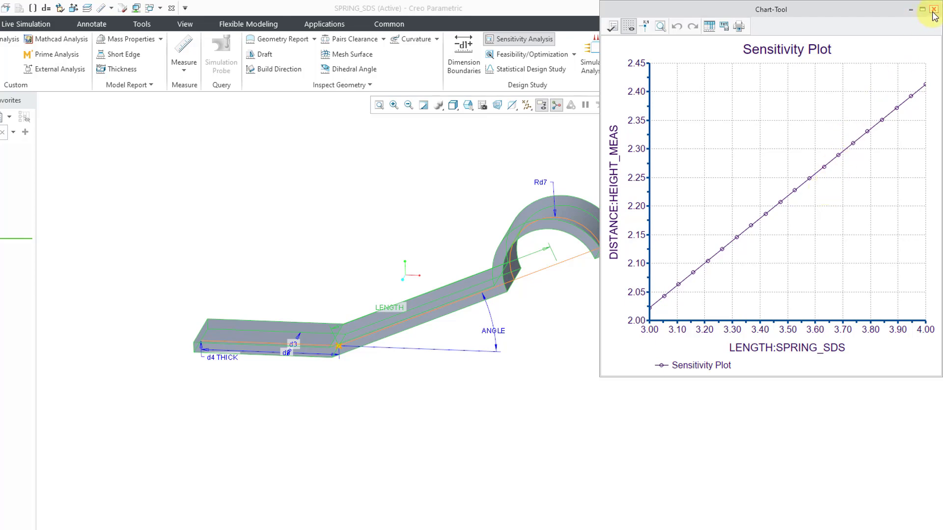
click(933, 10)
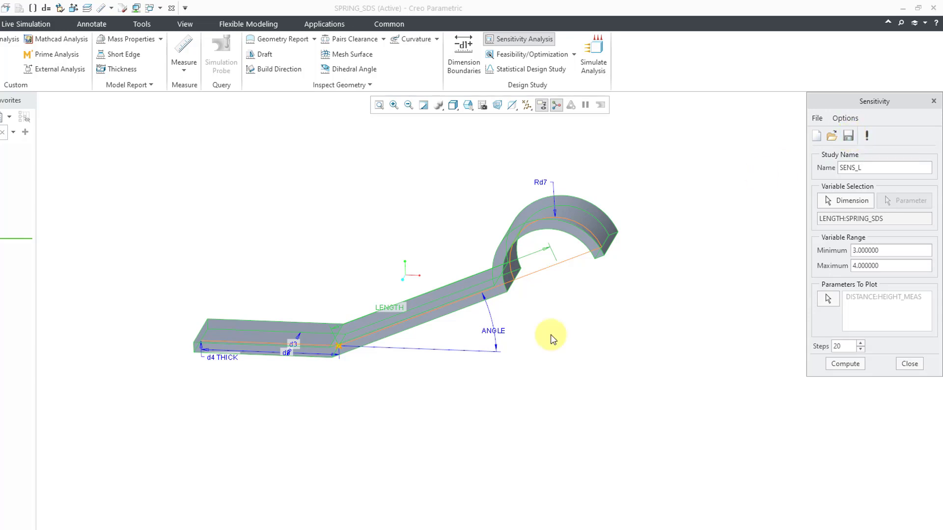
mouse_move(343, 485)
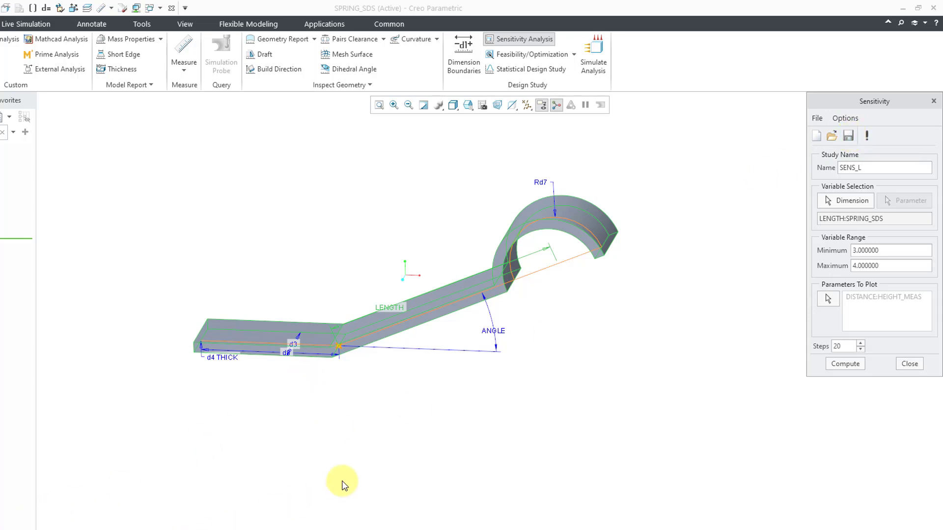
mouse_move(575, 431)
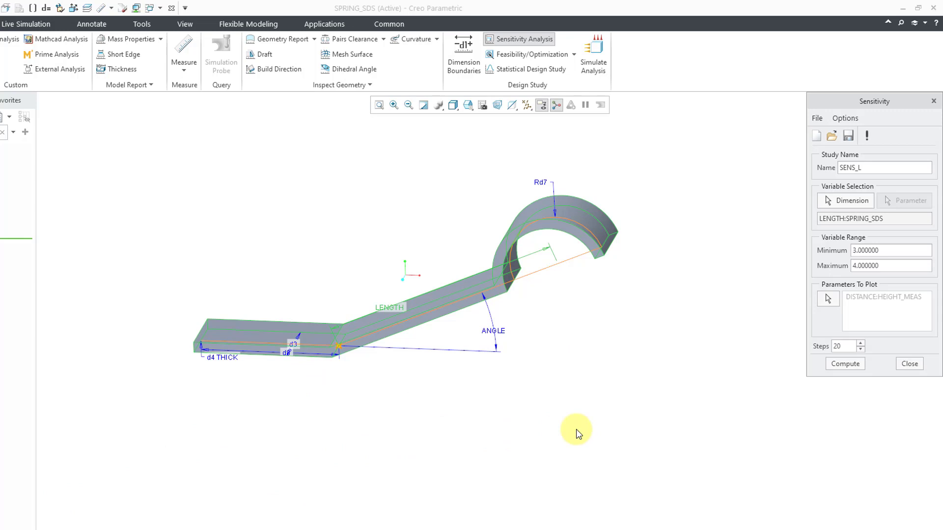
Create a new study named SENS_A with the ANGLE dimension as its variable
click(817, 135)
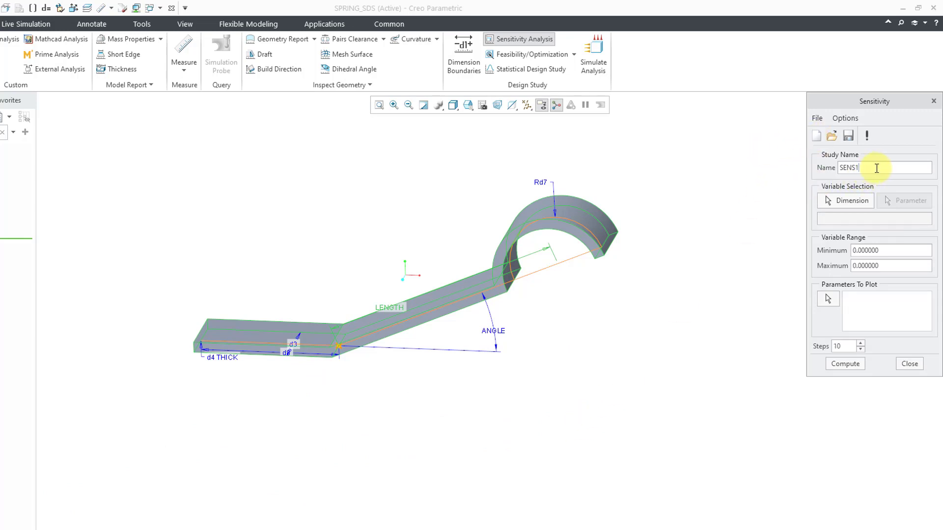
text(SENS_A)
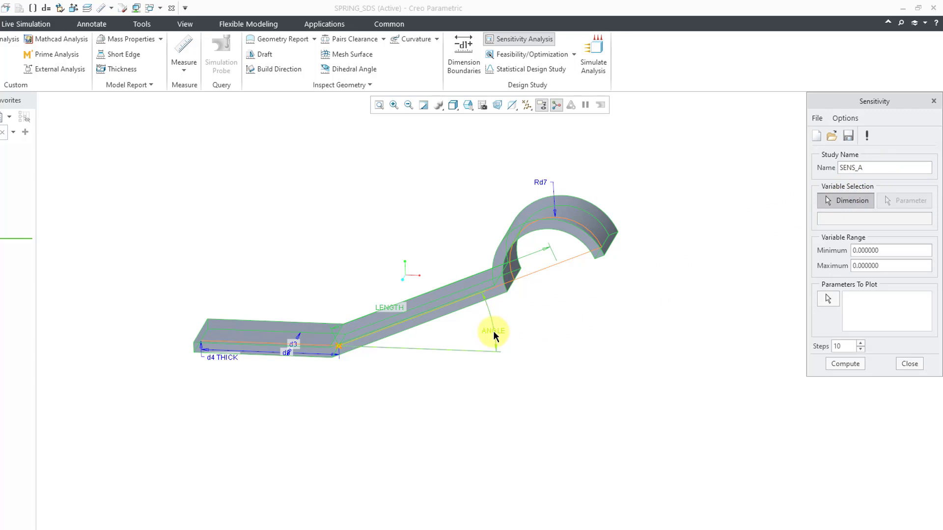
click(493, 331)
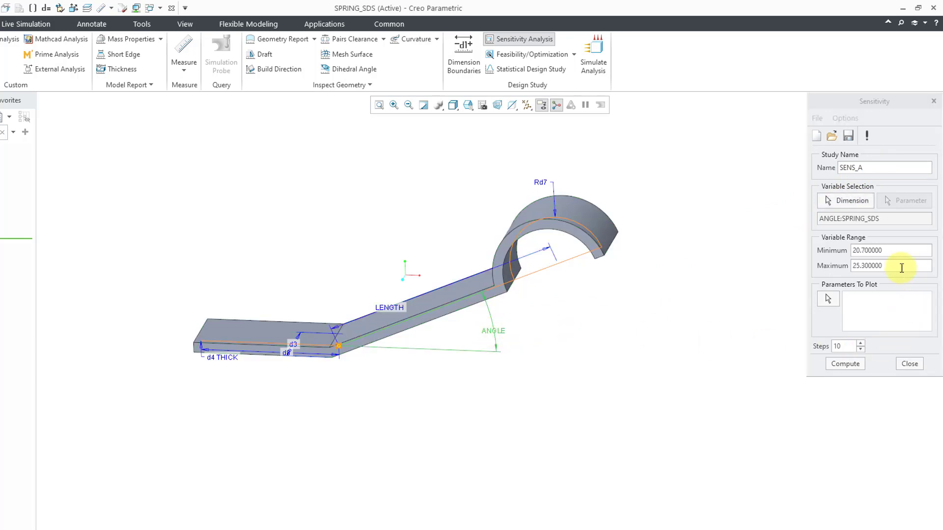
mouse_move(884, 297)
text(20)
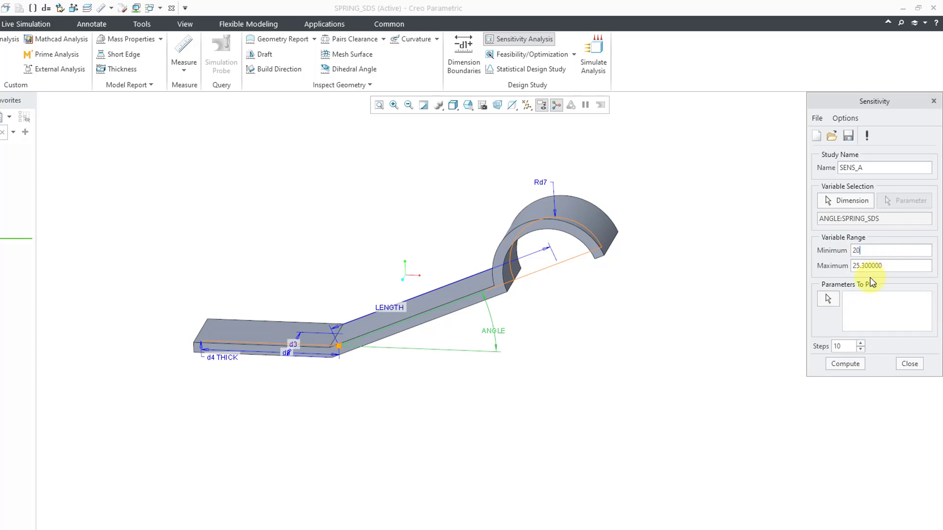
Set the ANGLE range maximum to 25 and choose HEIGHT_MEAS as the plotted parameter
click(892, 266)
text(25)
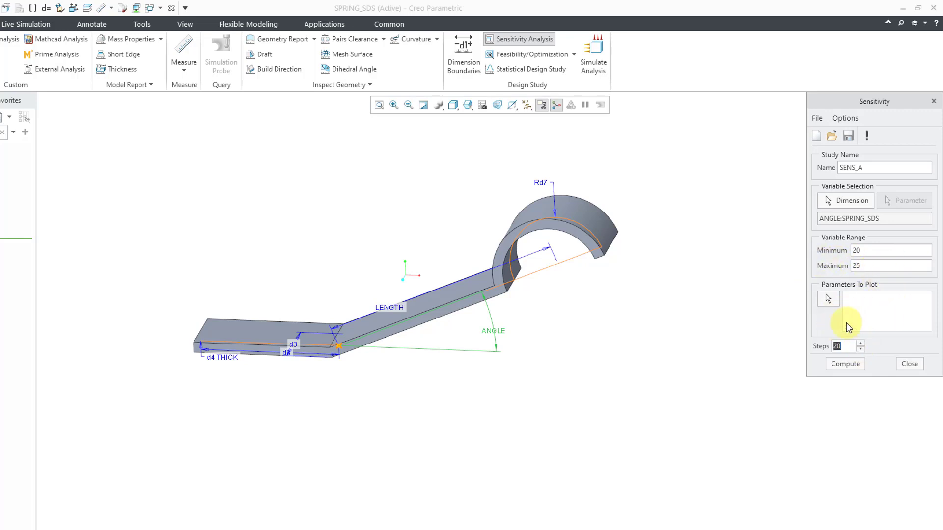
click(828, 299)
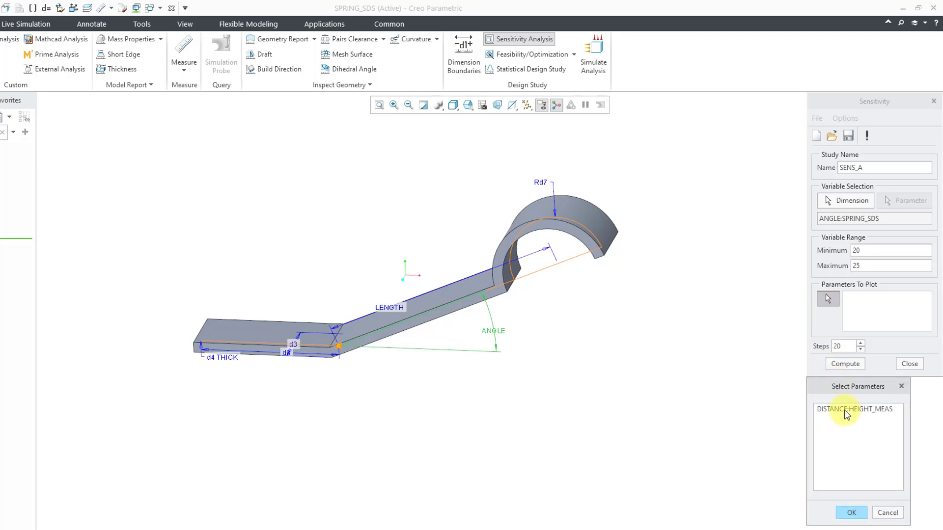
click(851, 513)
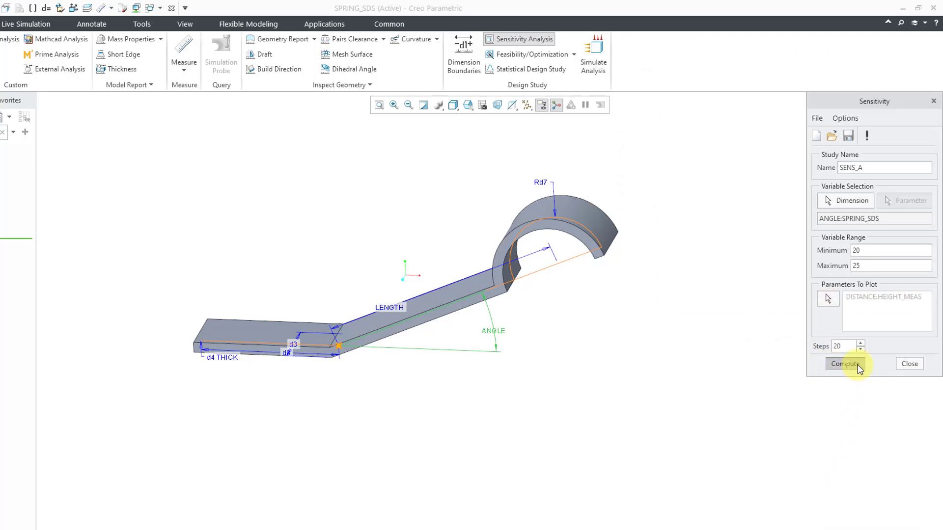
Compute SENS_A, yielding a linear HEIGHT_MEAS plot from about 2.05 to 2.33 over ANGLE 20–25
click(846, 364)
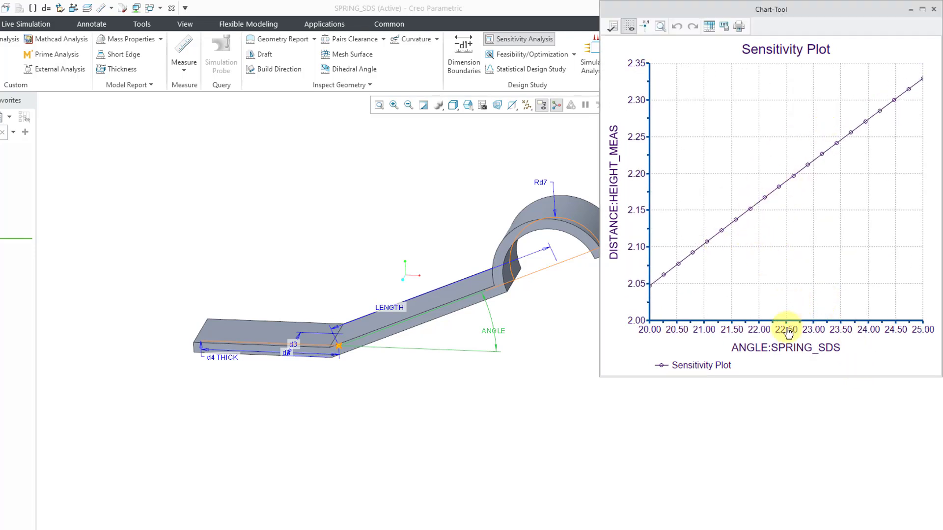
mouse_move(838, 134)
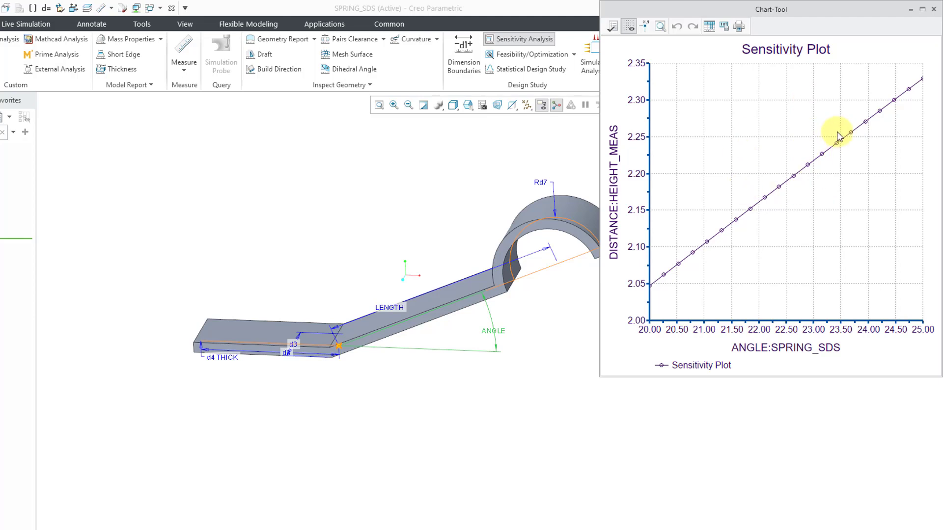
mouse_move(665, 295)
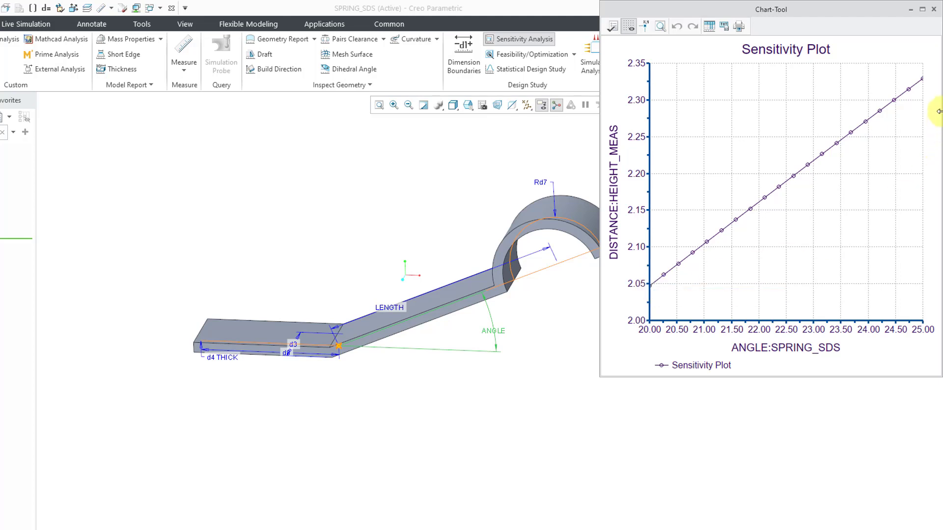
mouse_move(818, 251)
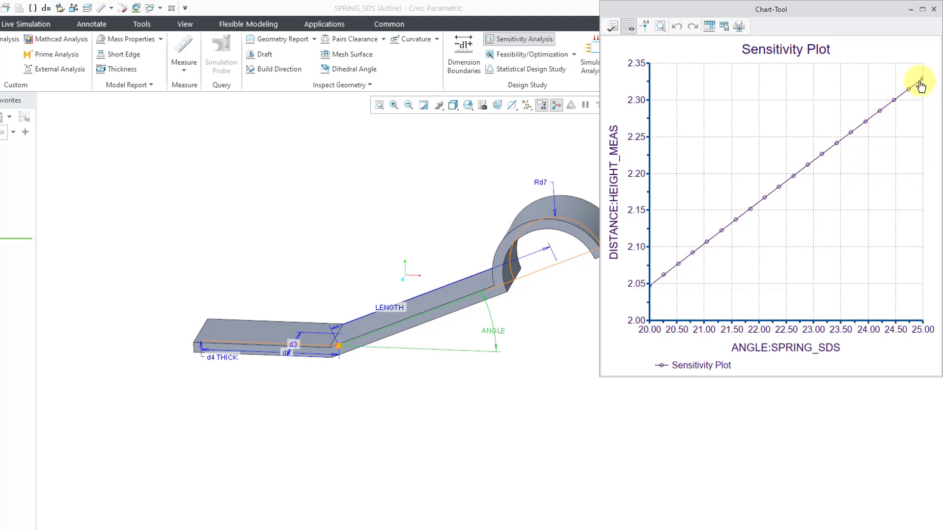
mouse_move(872, 64)
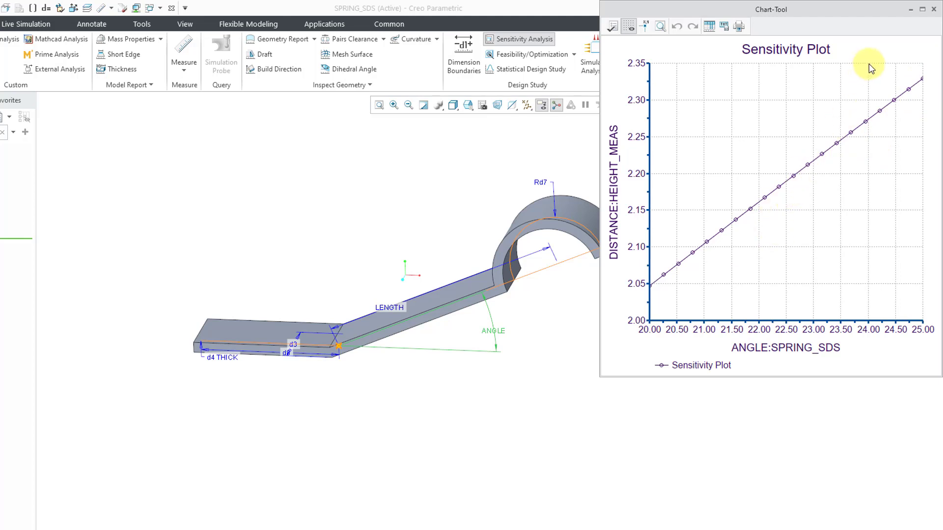
mouse_move(936, 10)
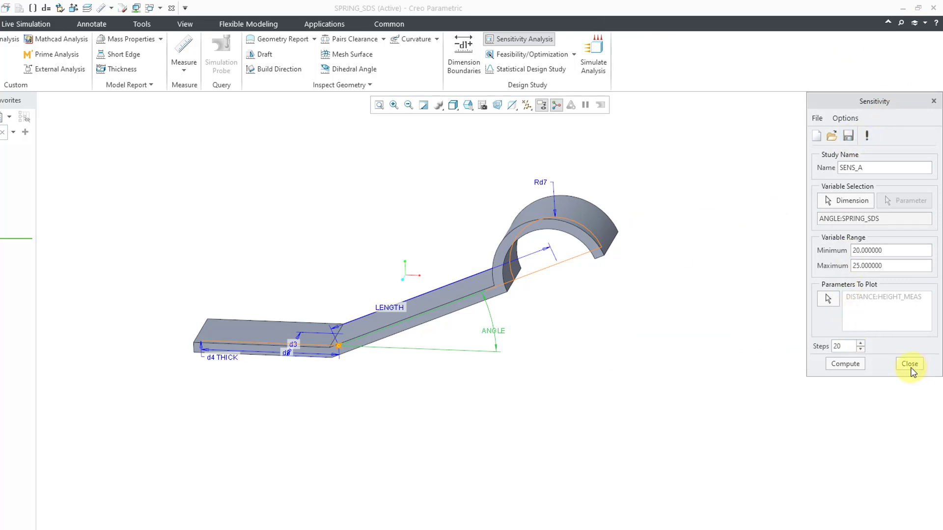
Close the Sensitivity dialog saving SENS_A, then start a Multi-Objective Design Study
click(910, 364)
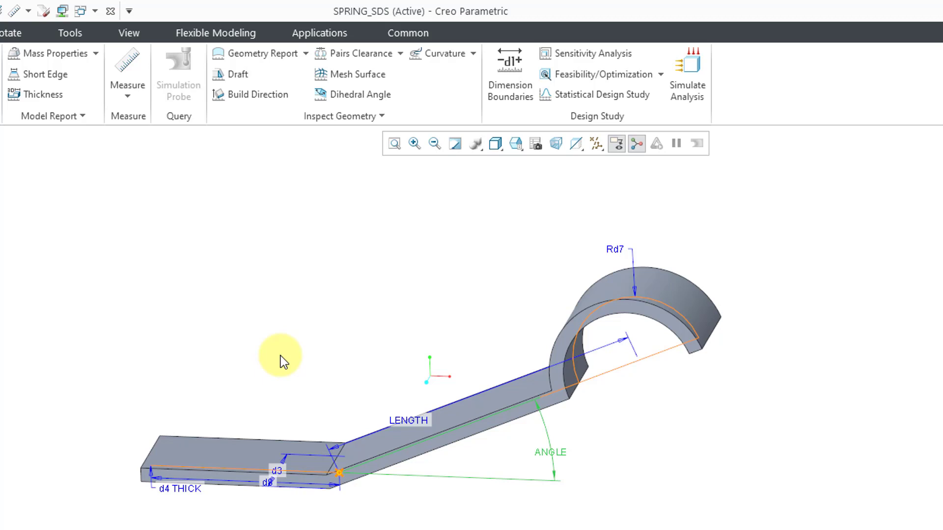
mouse_move(661, 84)
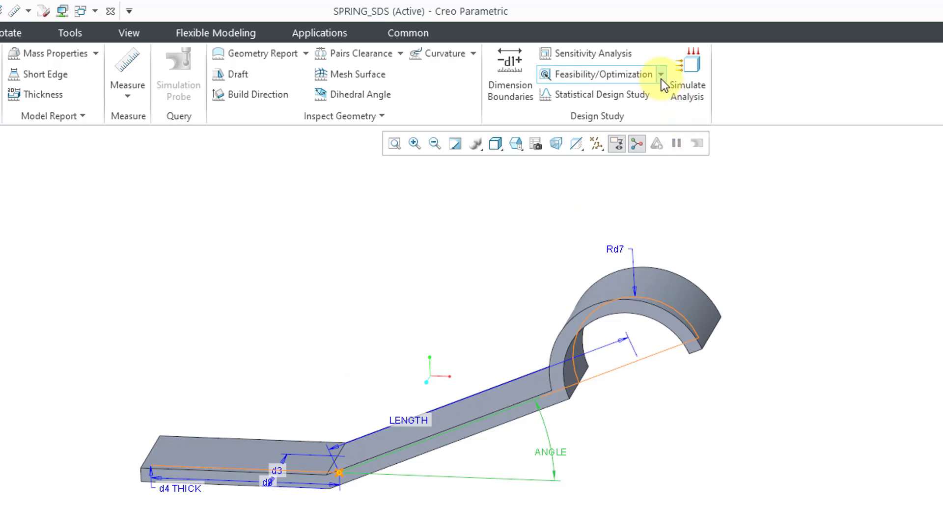
click(661, 74)
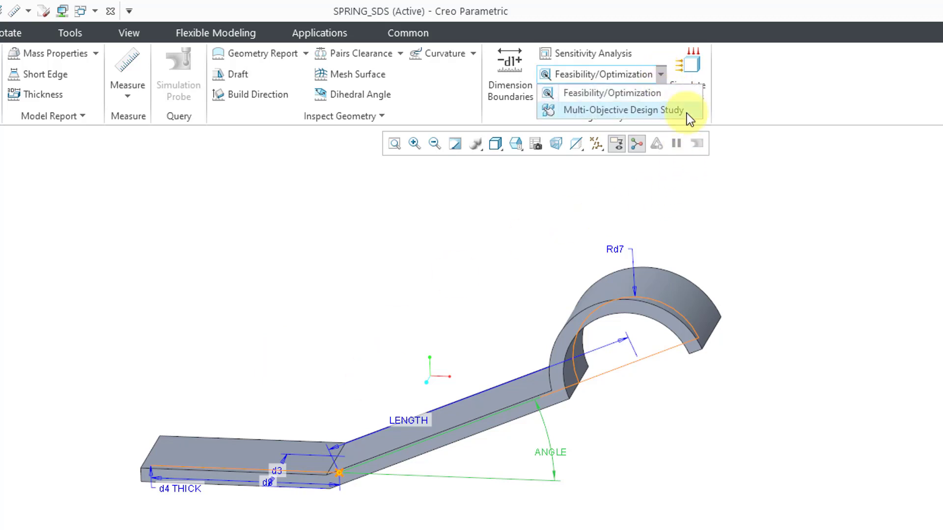
mouse_move(626, 109)
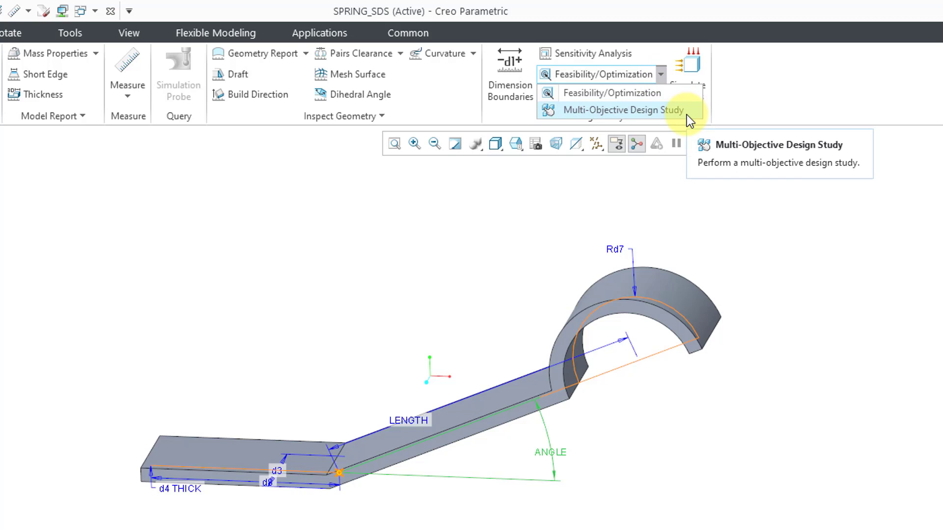
click(624, 109)
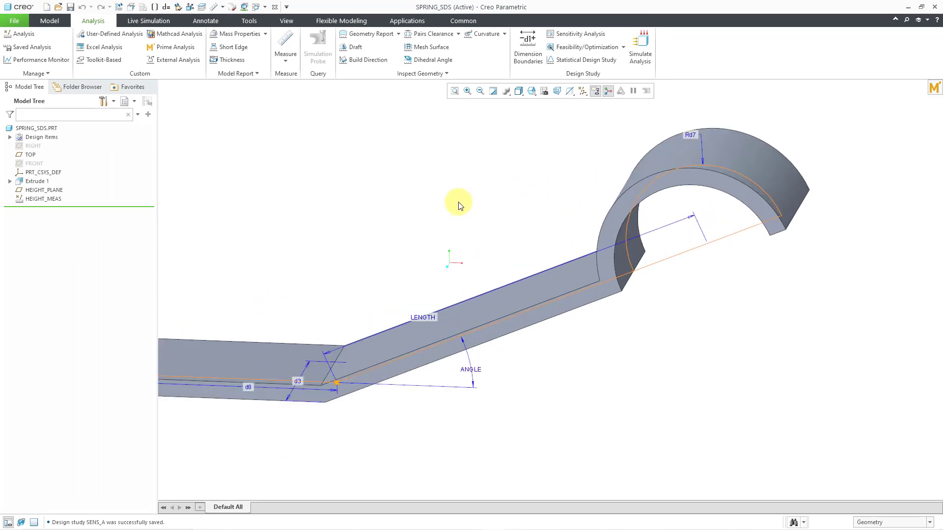
mouse_move(458, 202)
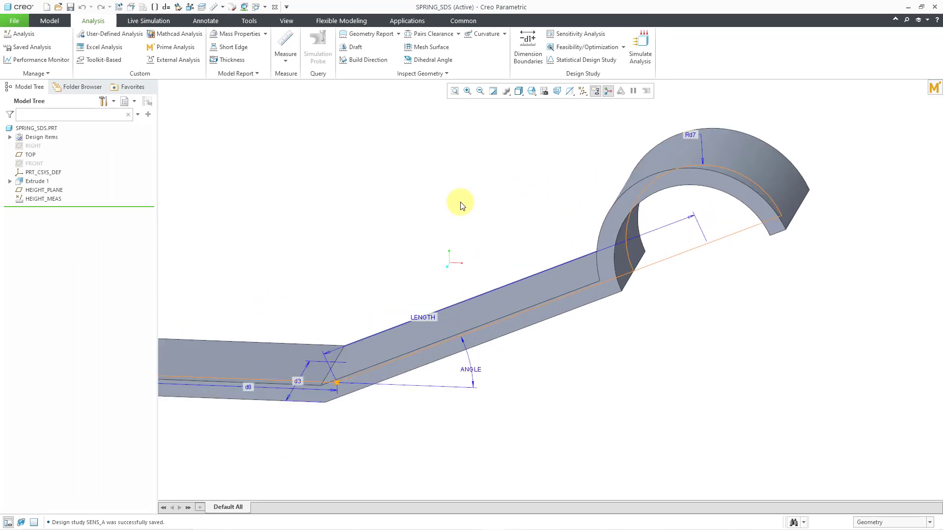